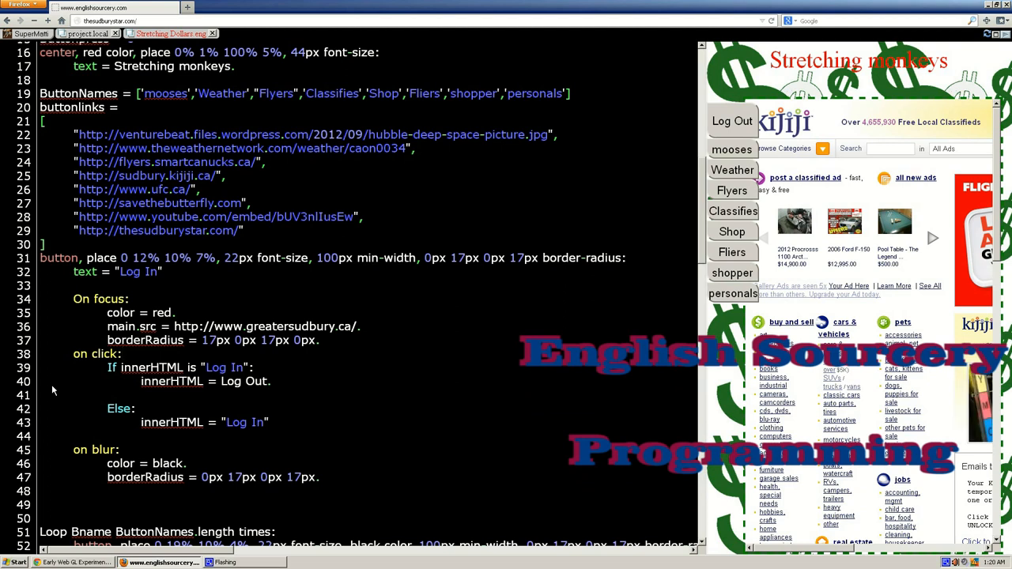
mouse_move(151, 303)
type("color2 =")
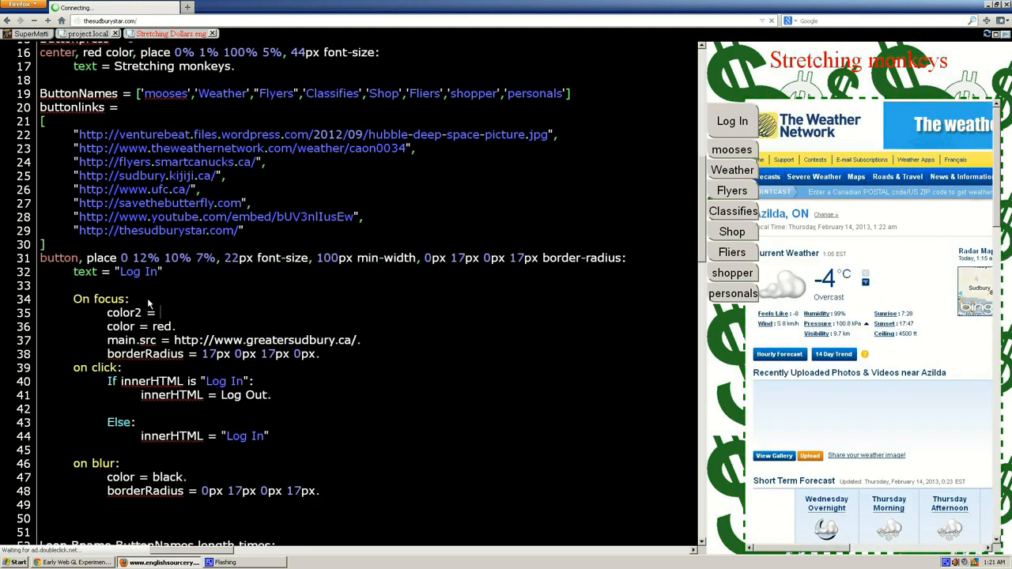
Step: Enter 'green.' as the color2 value on line 35 of the Log In focus handler
type("green.")
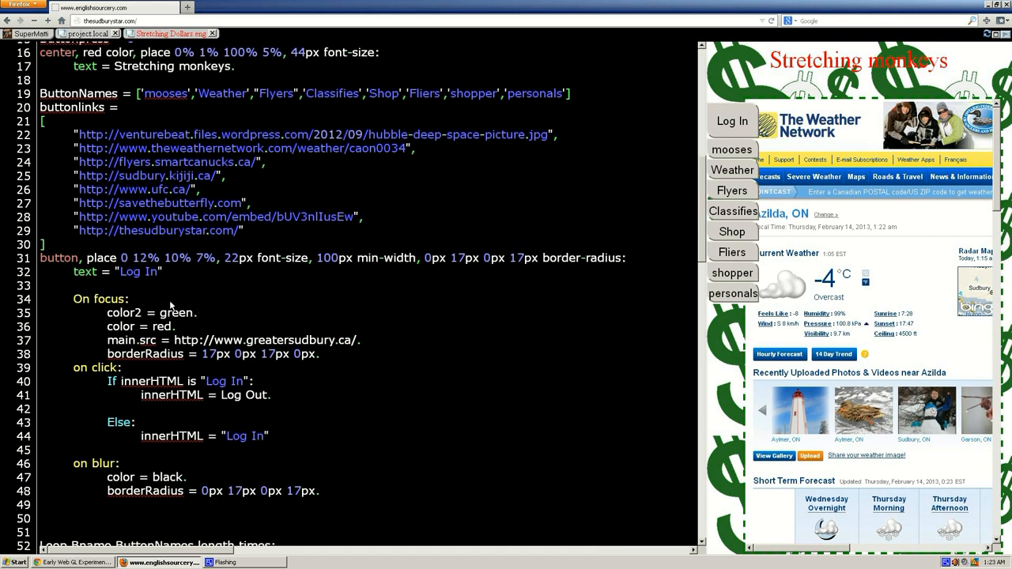
mouse_move(111, 318)
type("Remem[\"last button press\"]")
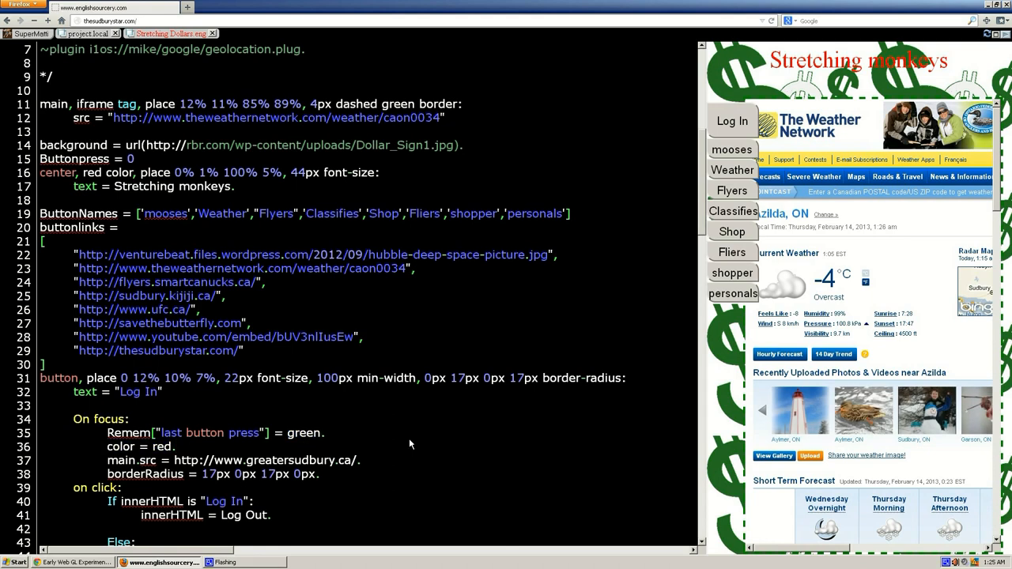
mouse_move(405, 445)
type("Log I")
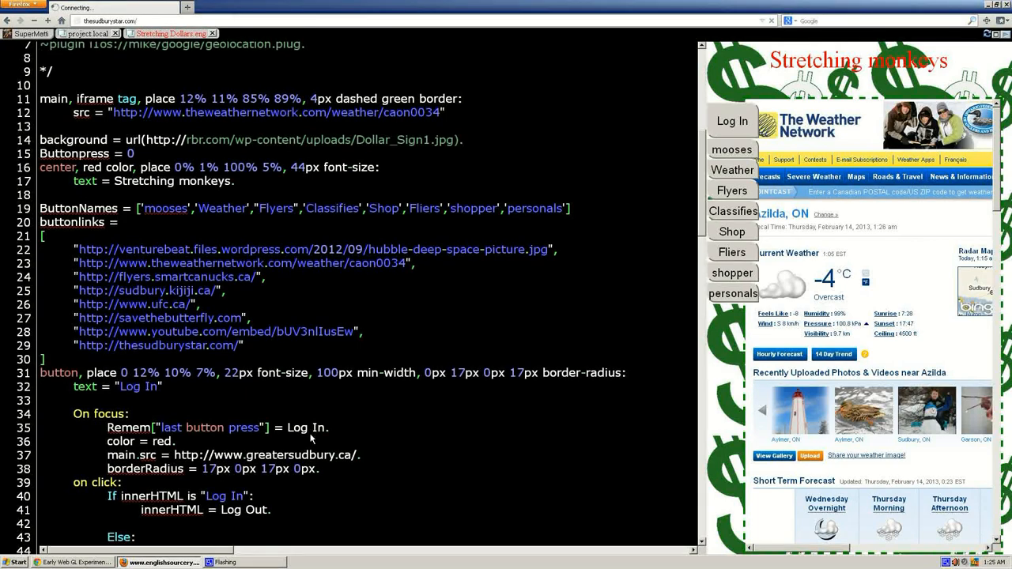
Step: Copy Remem["last button press"] and paste it into the loop buttons' On focus handler
scroll("down", 3)
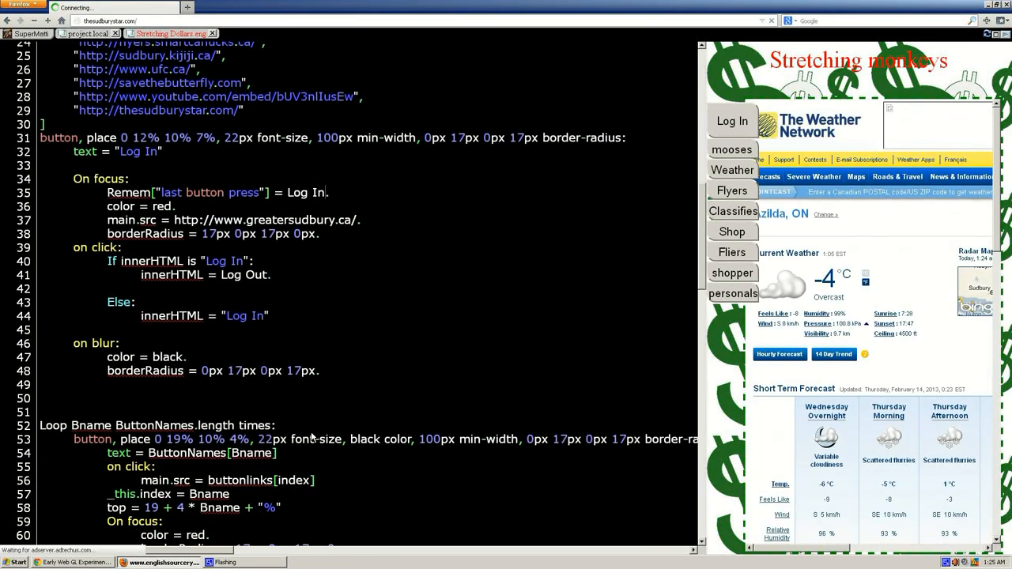
scroll("down", 3)
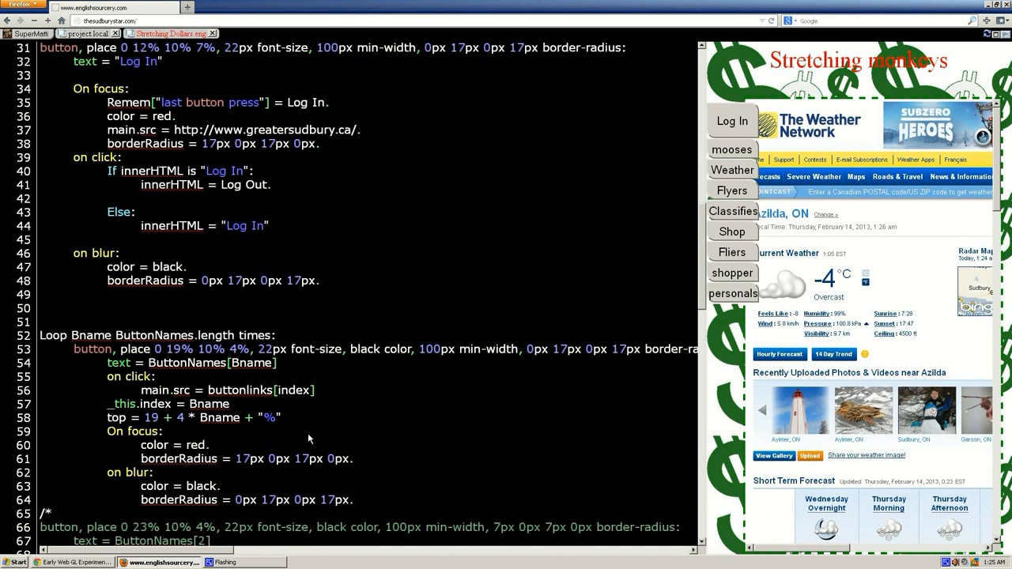
mouse_move(4, 131)
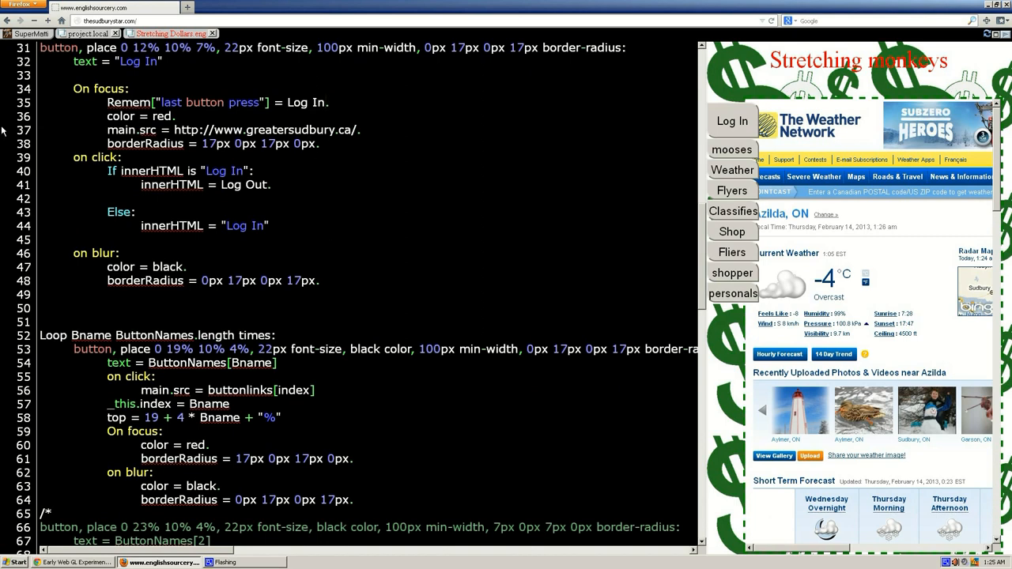
mouse_move(87, 120)
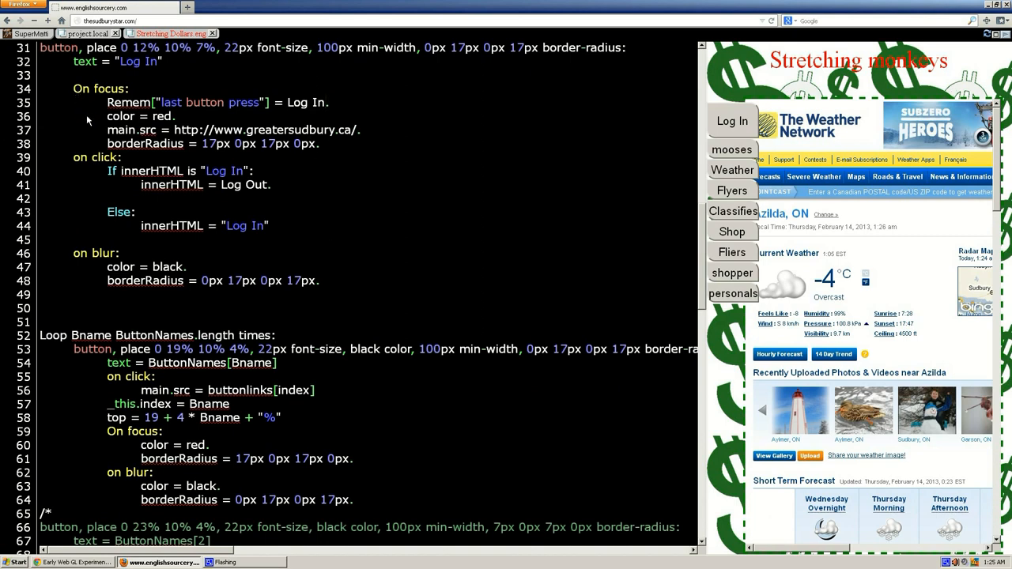
left_click_drag(107, 102, 234, 102)
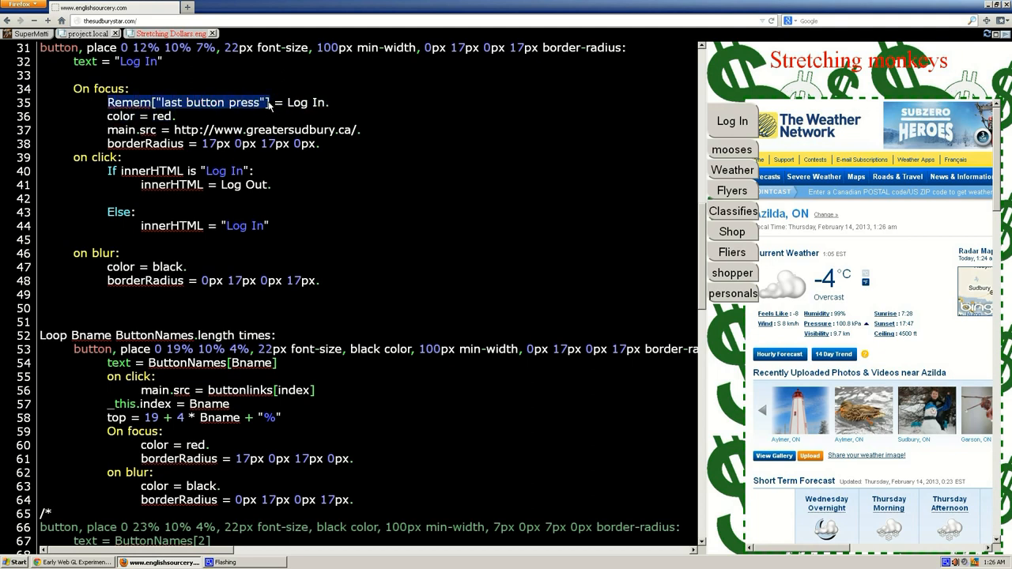
right_click(245, 107)
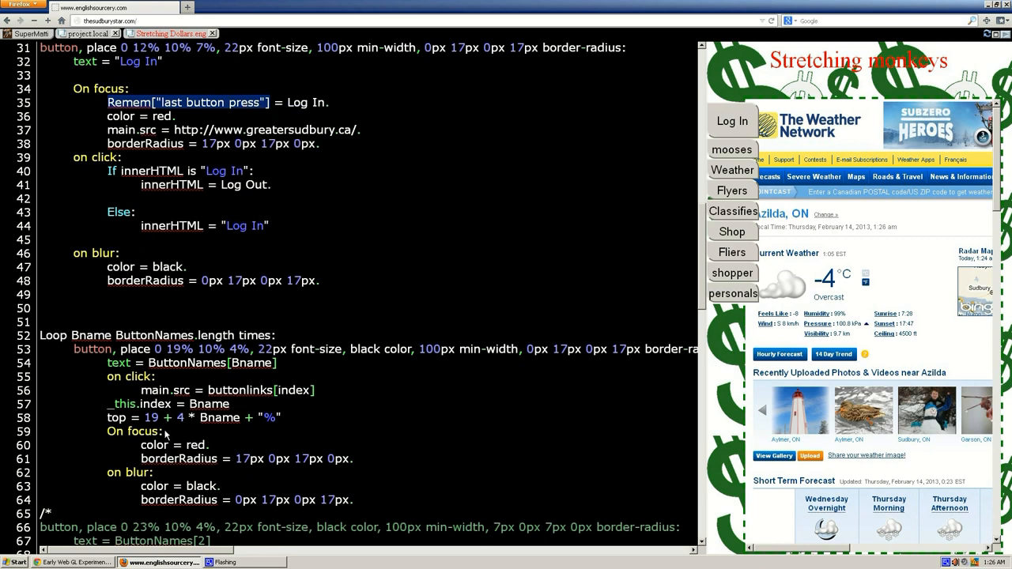
right_click(166, 435)
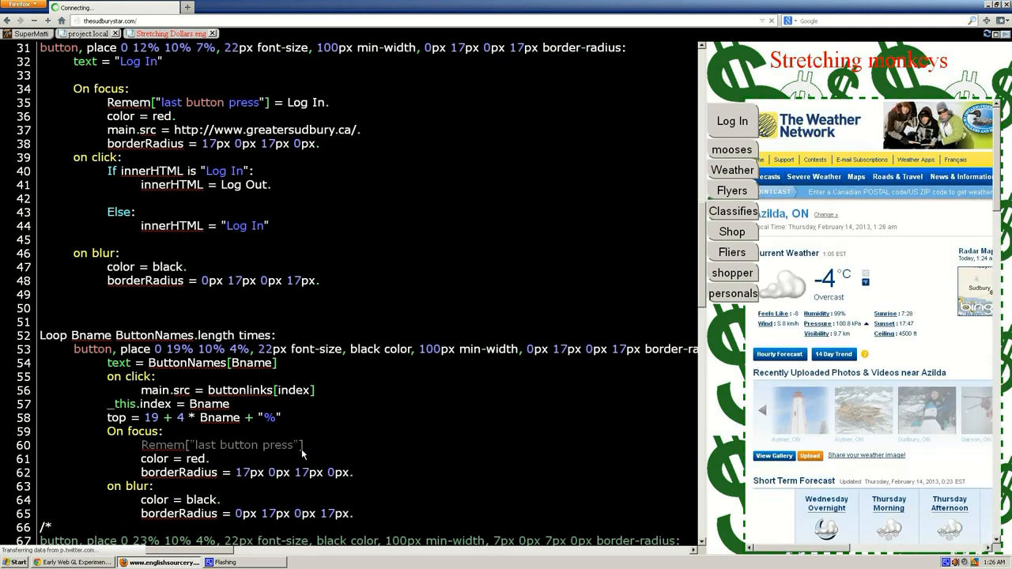
Step: Assign '= index' to the pasted Remem["last button press"] on line 60, then test Log In
type("= index")
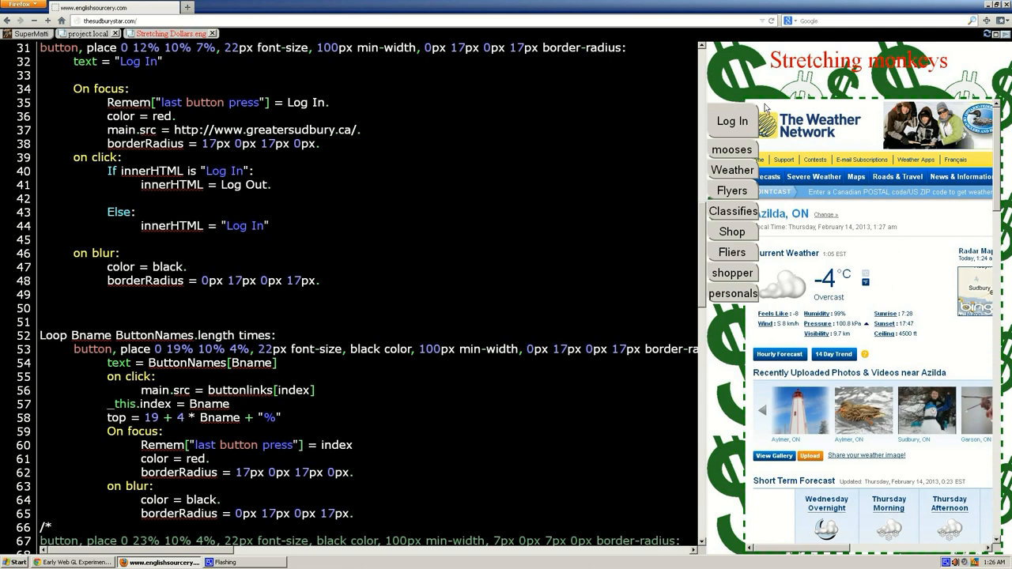
left_click(731, 170)
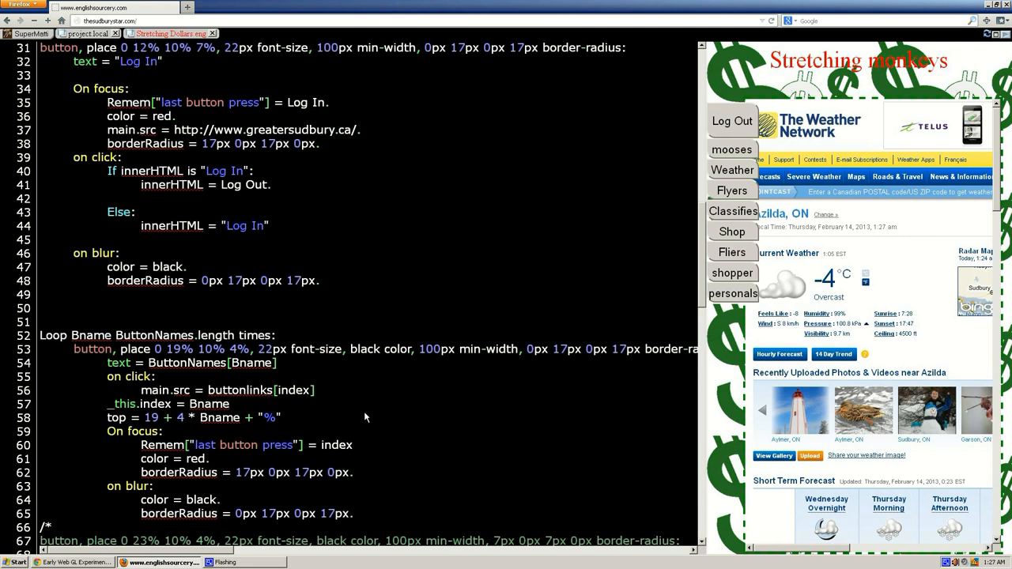
mouse_move(391, 330)
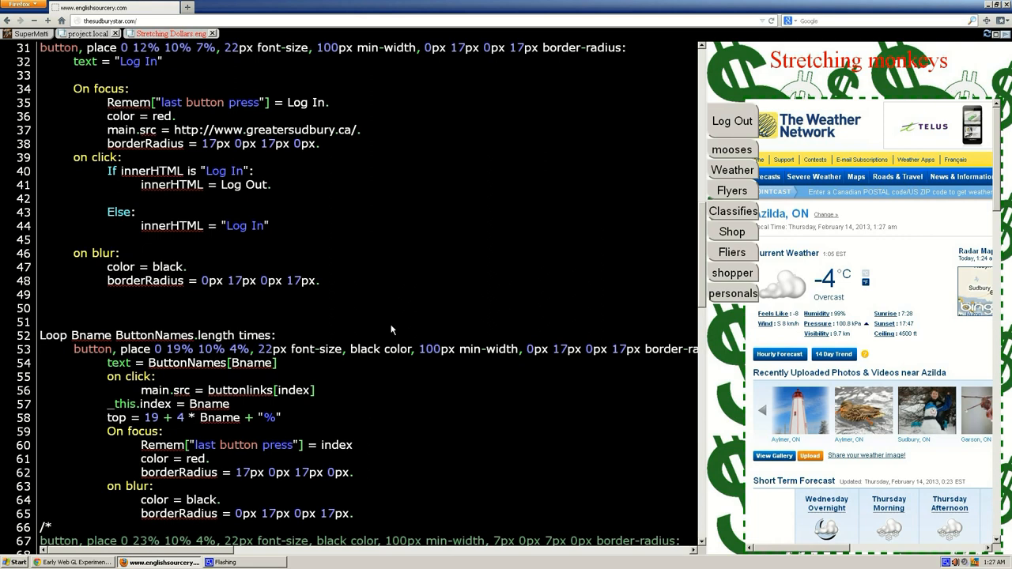
mouse_move(174, 110)
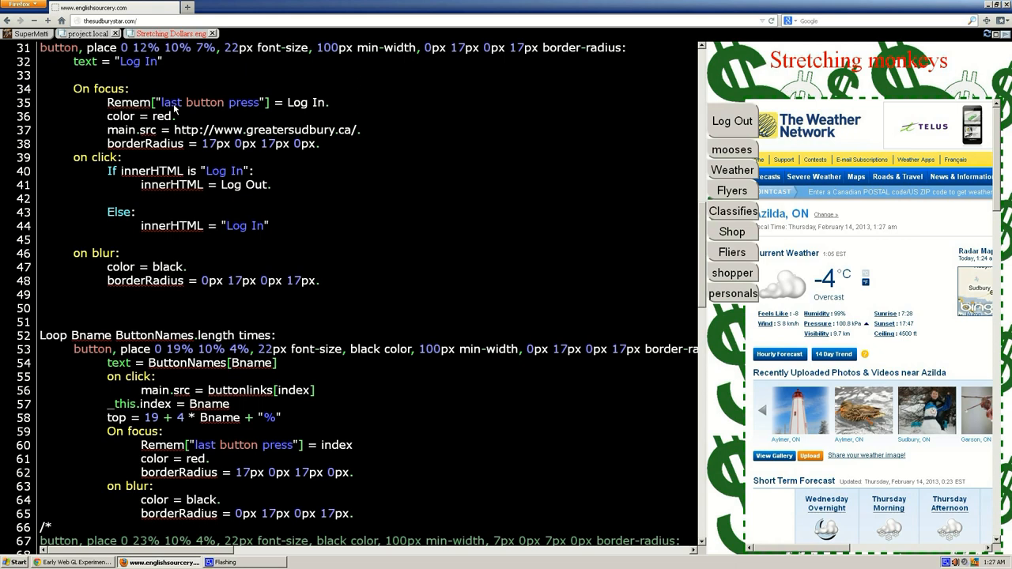
mouse_move(731, 169)
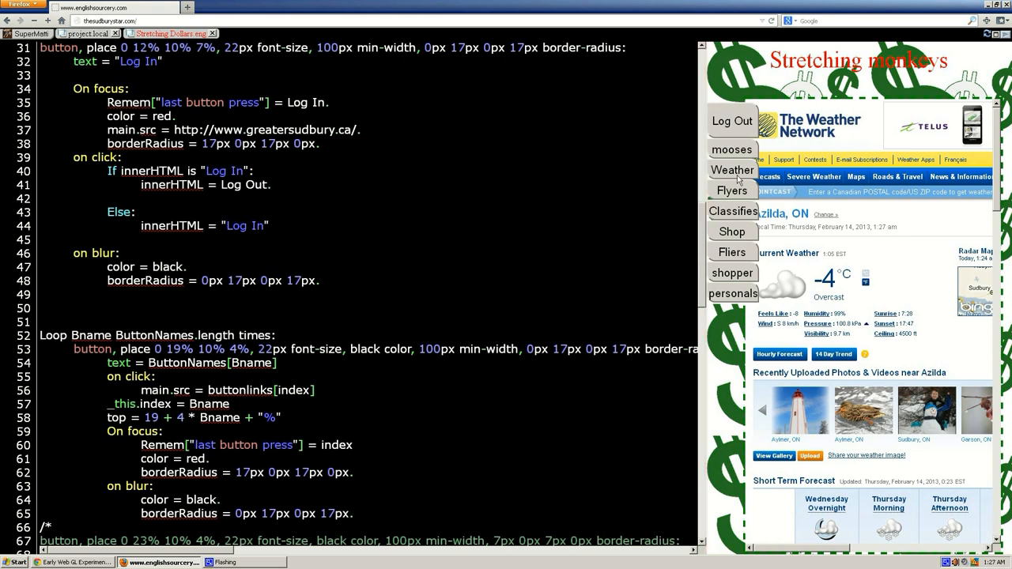
Step: Test the Weather and mooses buttons, loading the mooses page into the preview frame
left_click(732, 169)
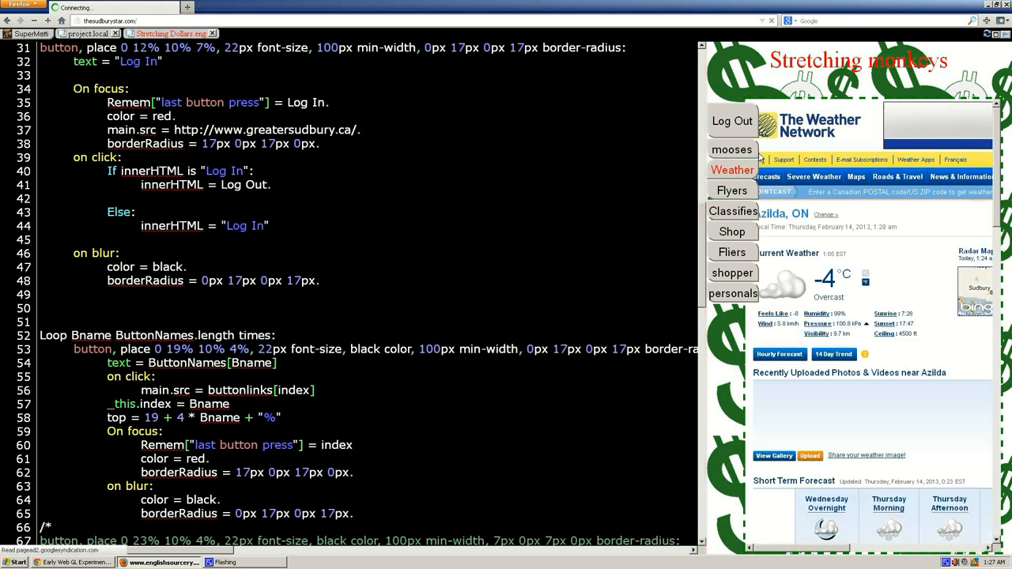
left_click(731, 149)
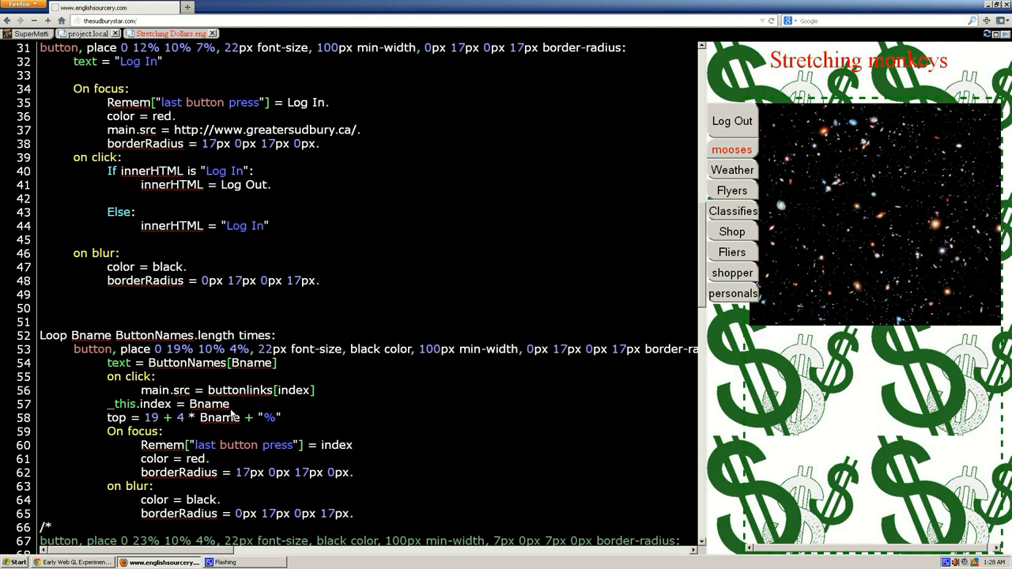
mouse_move(241, 414)
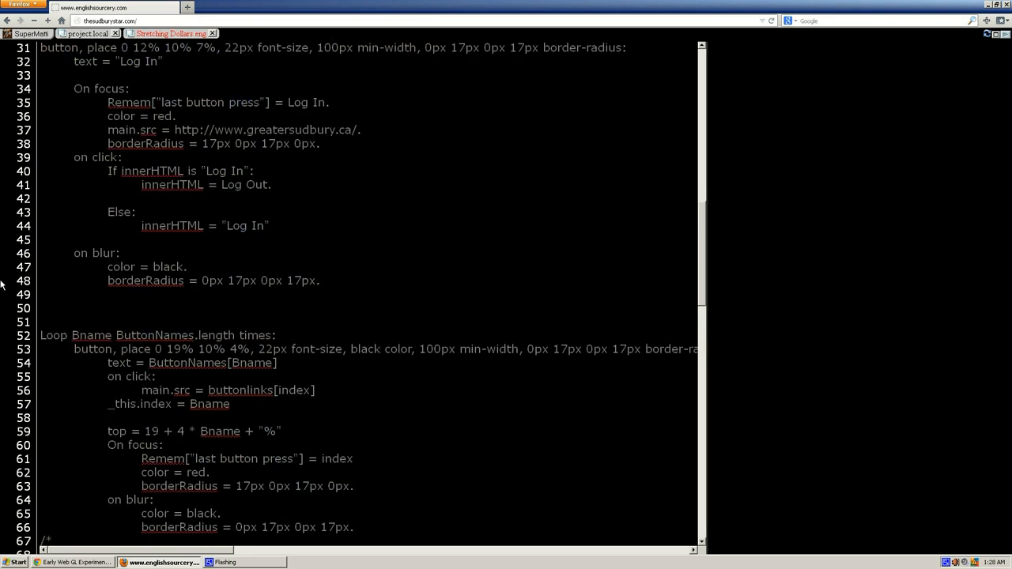
Step: Write 'If mem[]' on line 58 and paste the "last button press" key inside the brackets
type("If re")
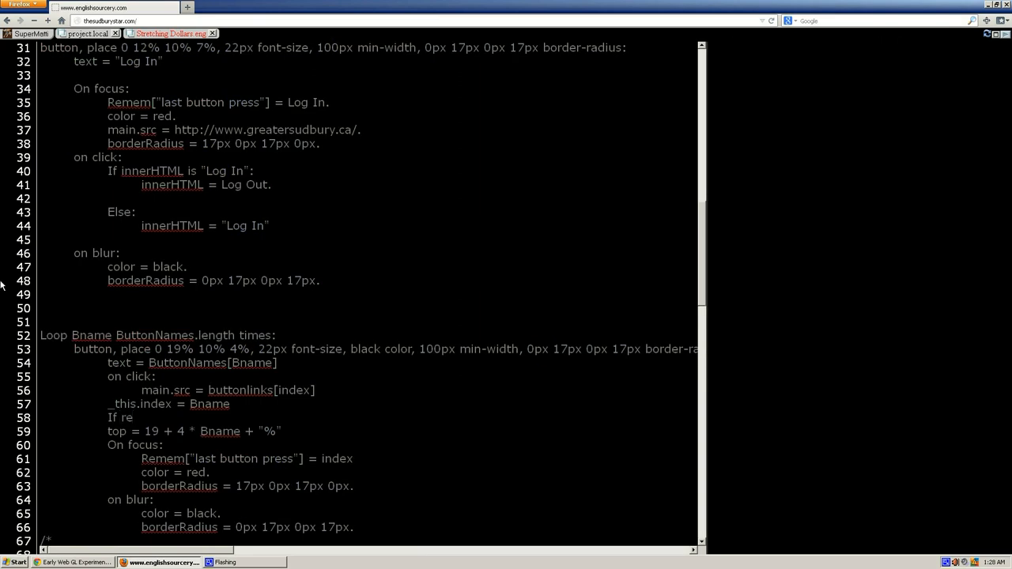
type("mem")
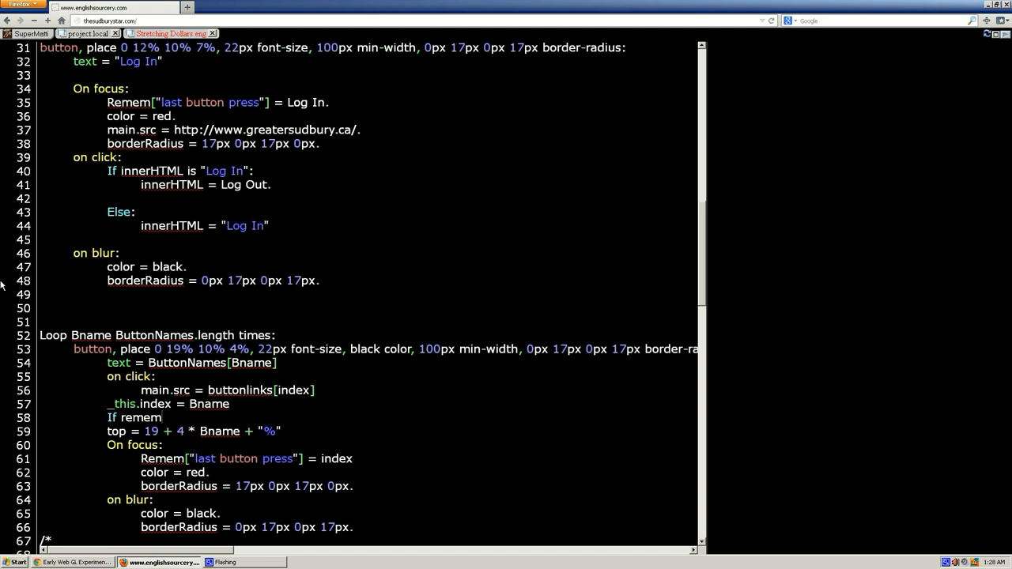
mouse_move(145, 421)
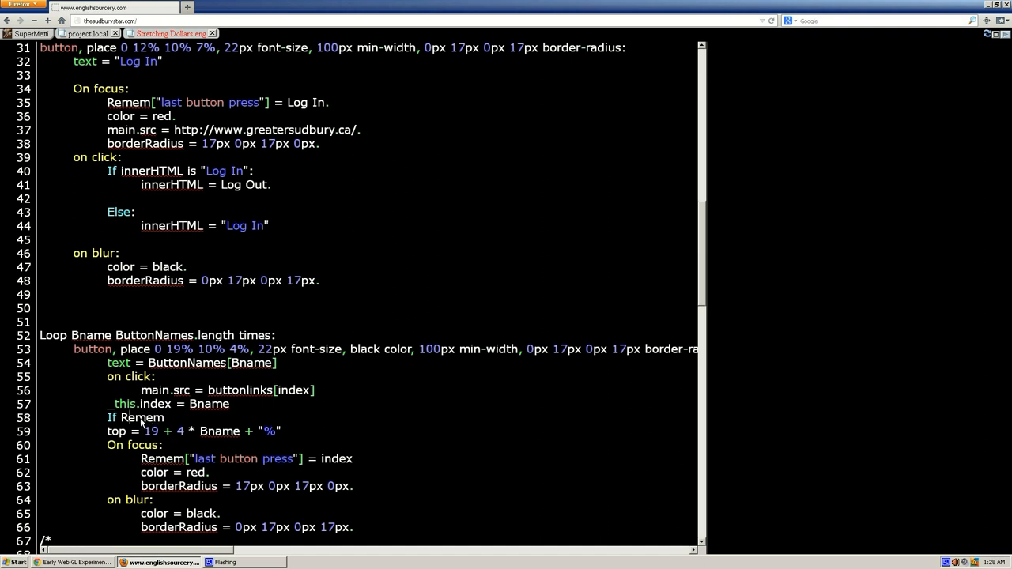
double_click(145, 418)
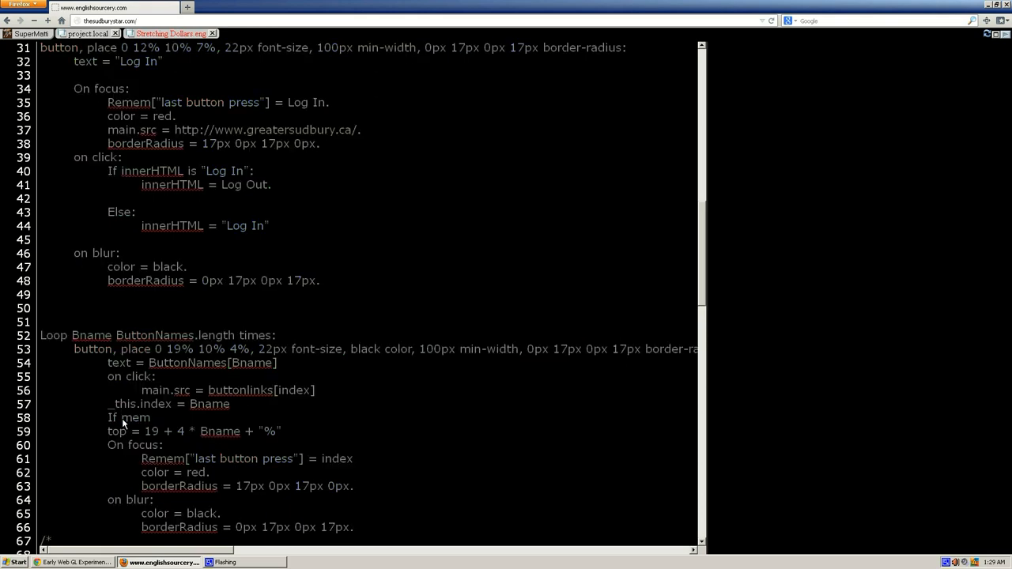
type("[]")
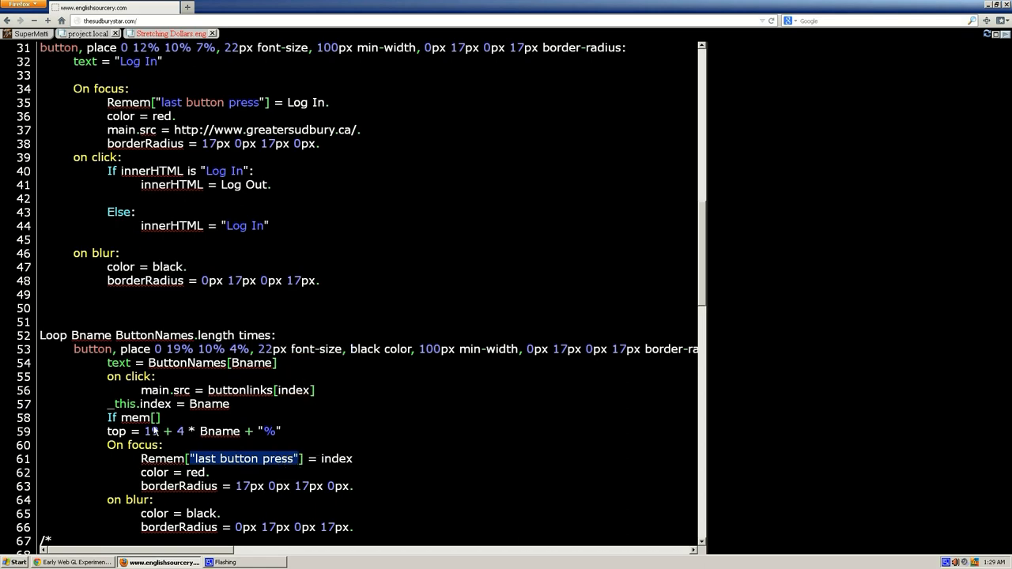
right_click(155, 459)
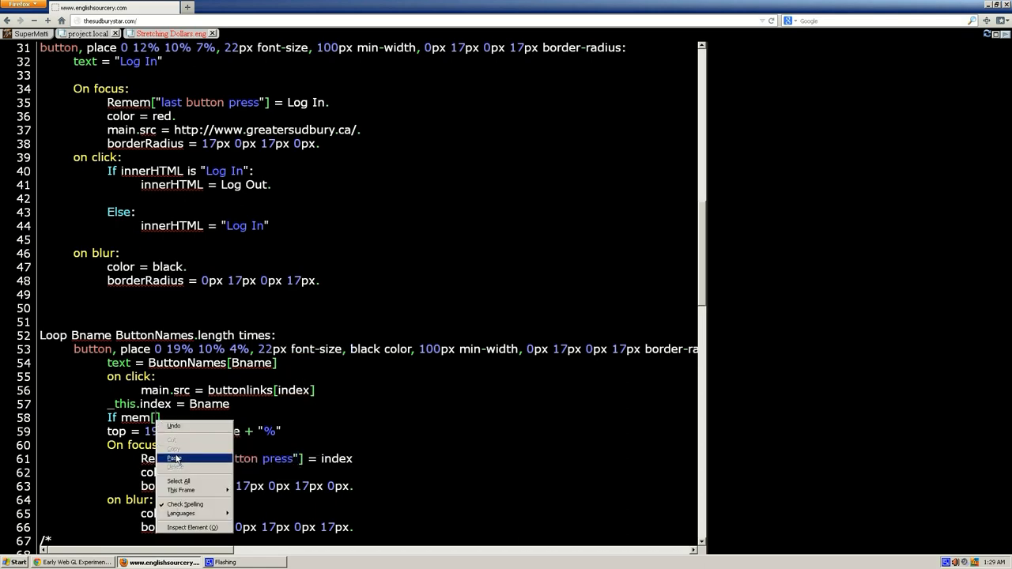
left_click(173, 458)
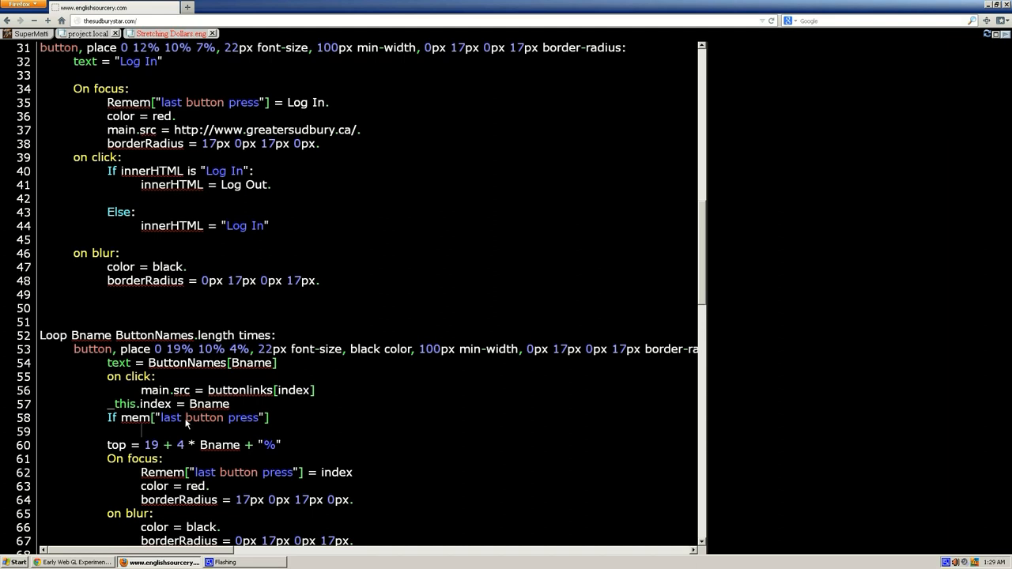
mouse_move(178, 429)
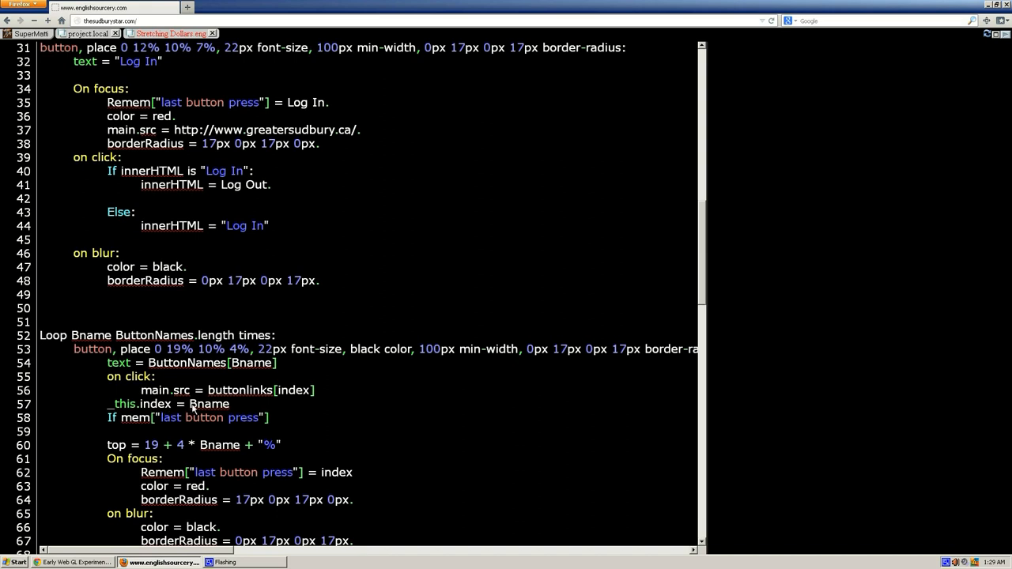
mouse_move(190, 411)
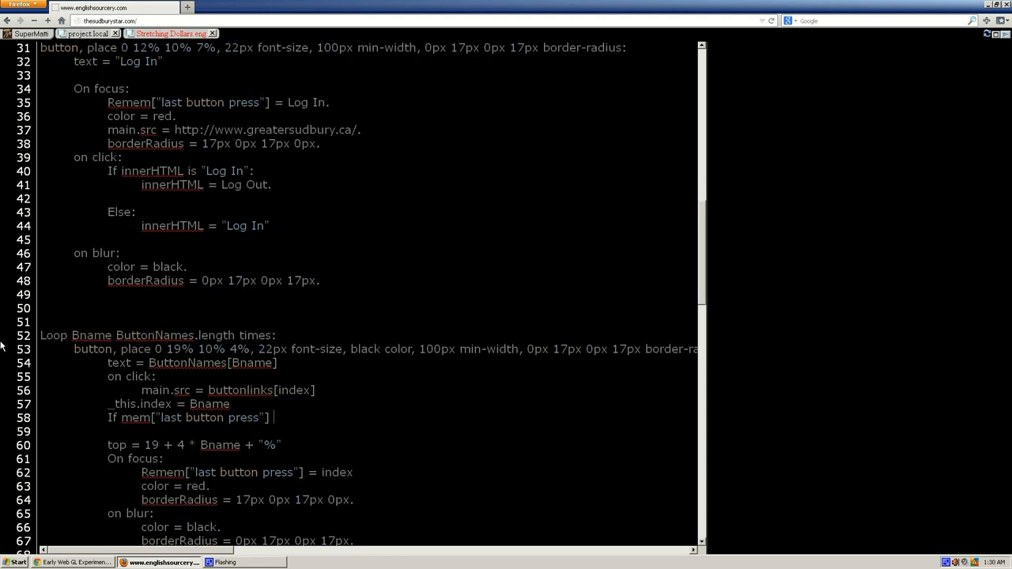
Step: Append 'and', a pasted second mem["last button press"], and 'is index' to the condition
type("and")
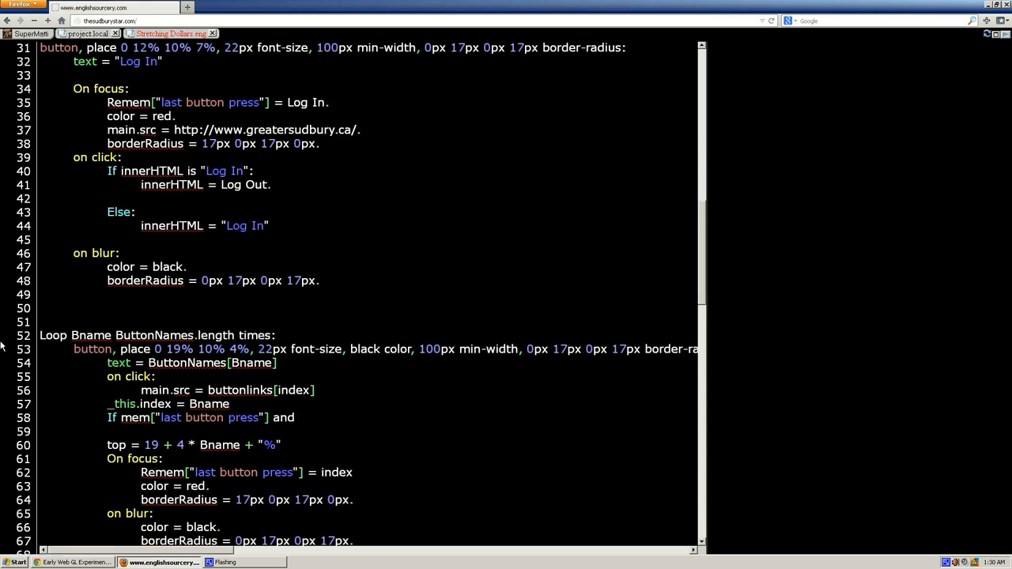
left_click(299, 417)
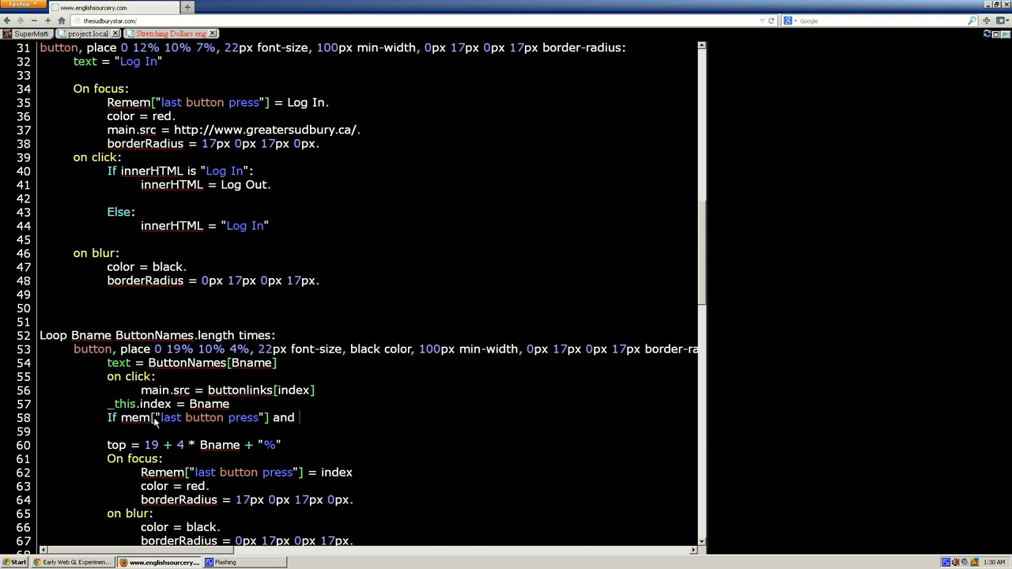
mouse_move(126, 422)
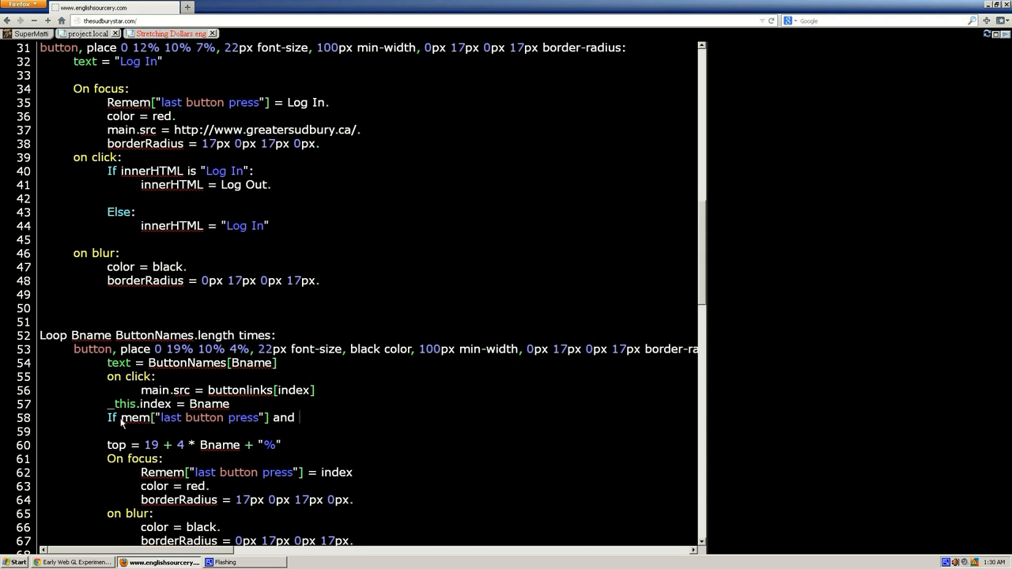
left_click_drag(121, 417, 273, 417)
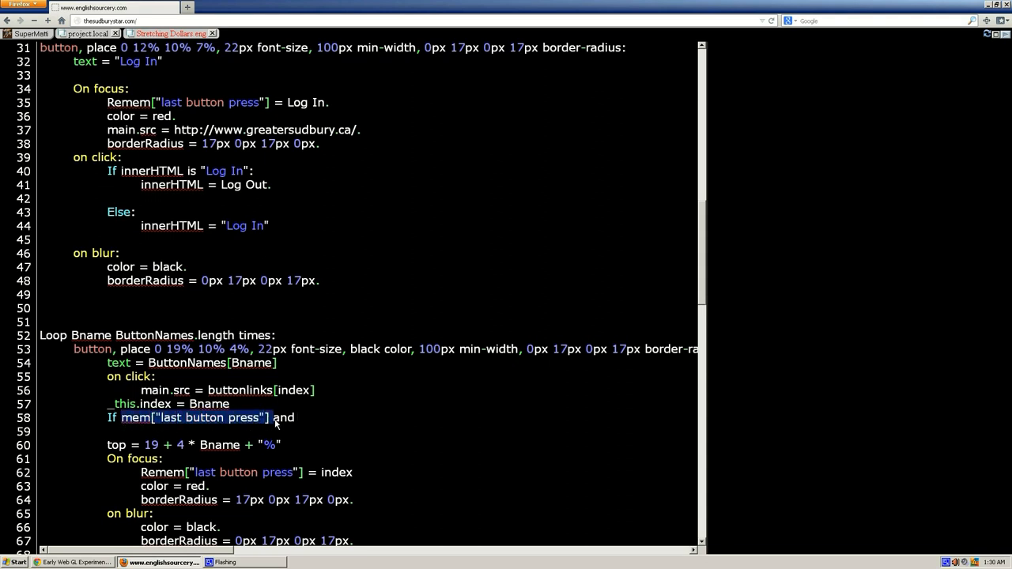
right_click(276, 418)
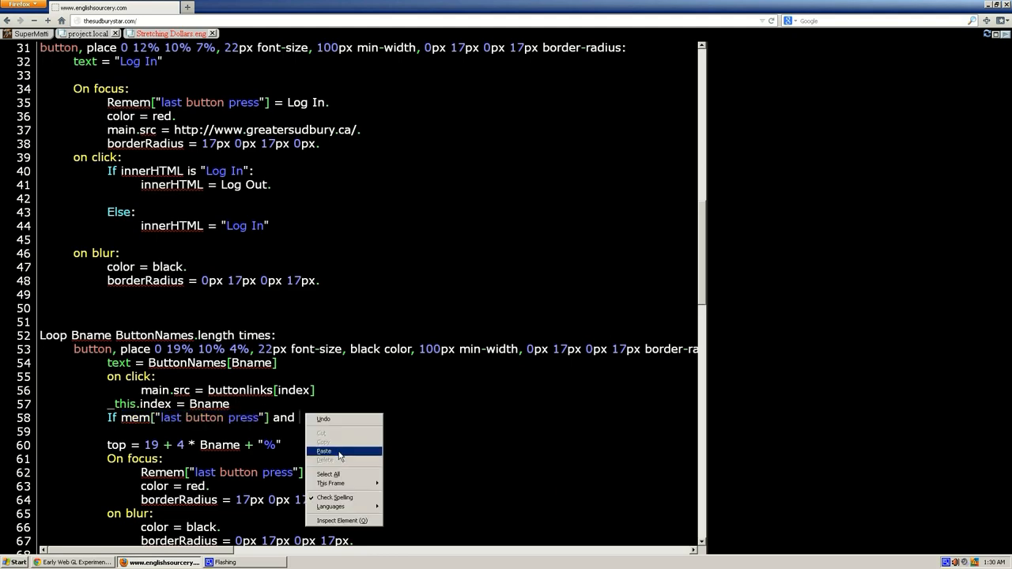
left_click(324, 451)
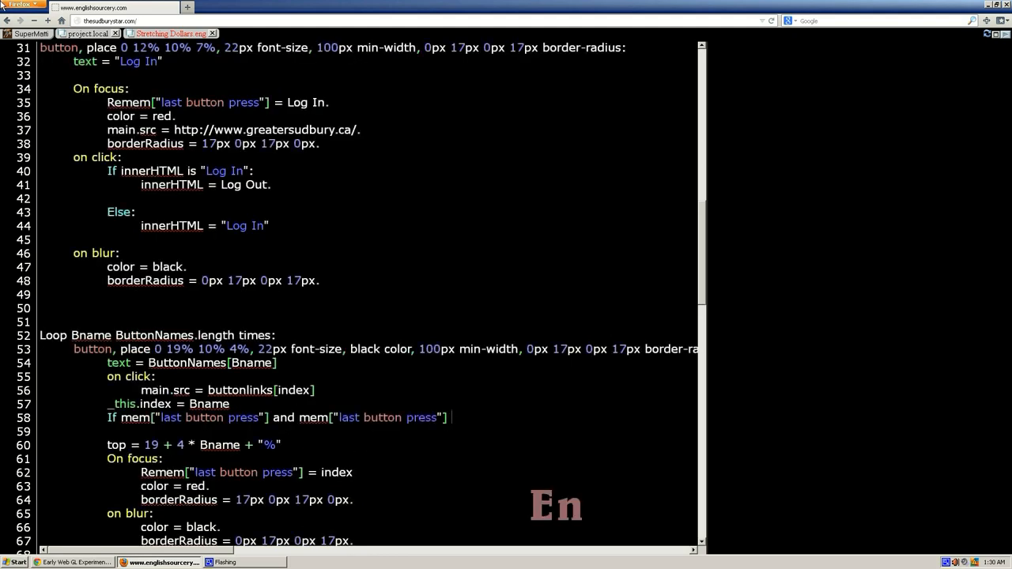
type("is")
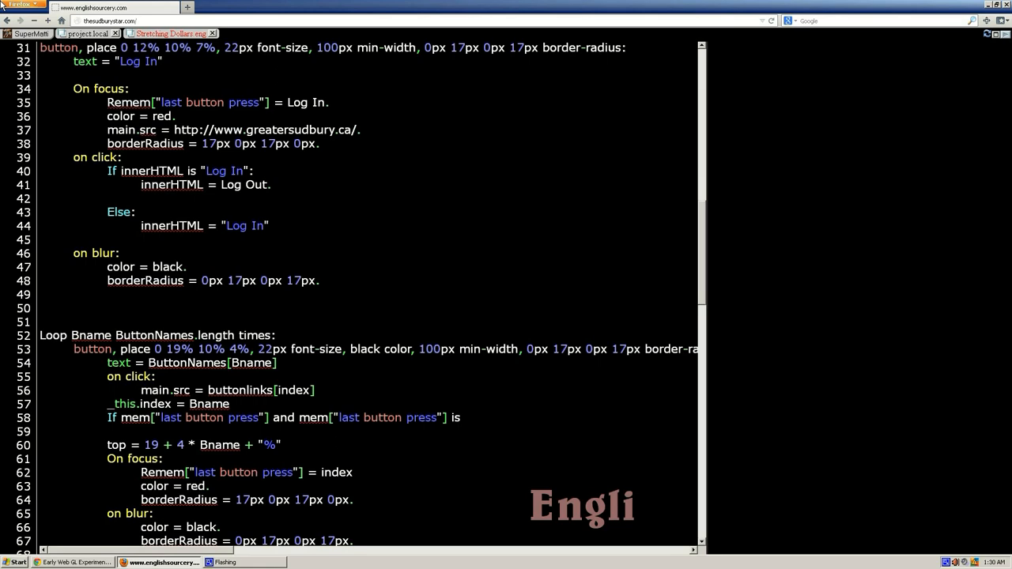
type("index:")
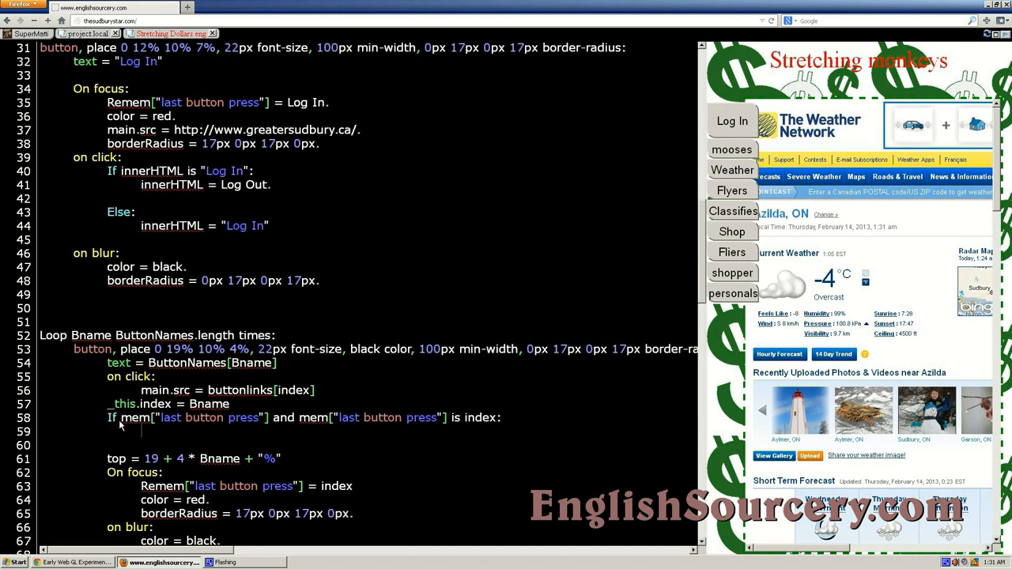
mouse_move(111, 516)
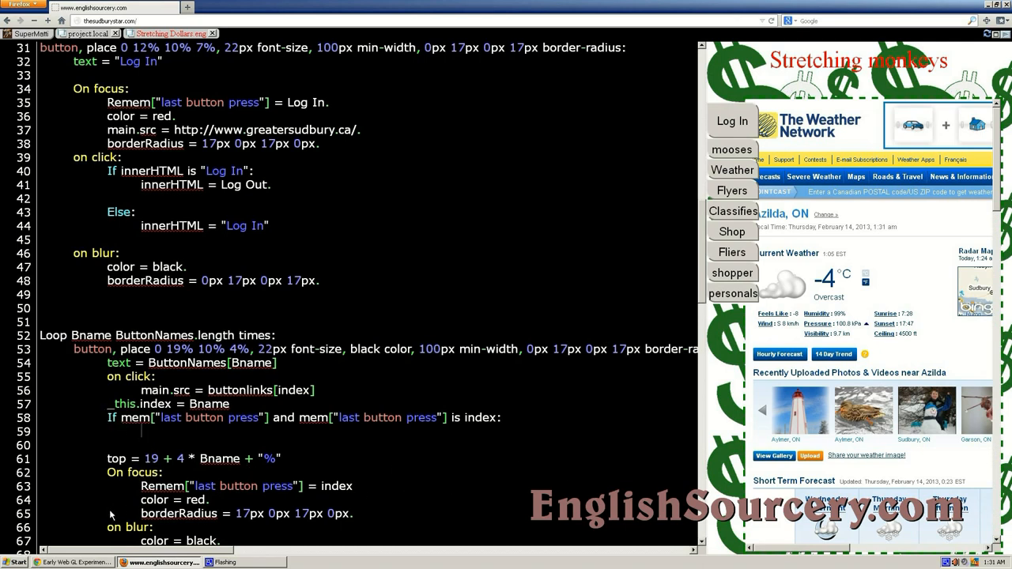
mouse_move(30, 520)
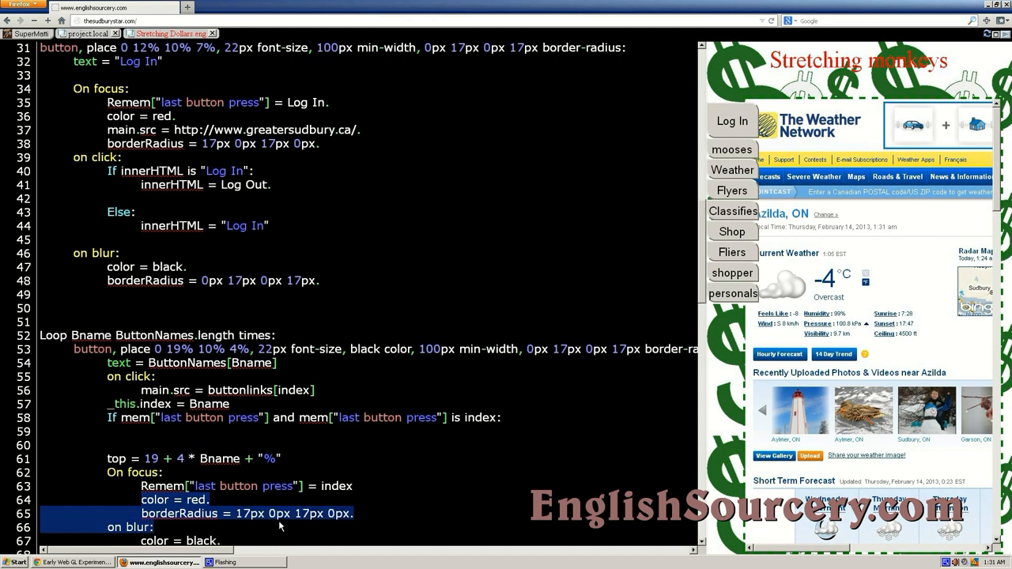
mouse_move(147, 492)
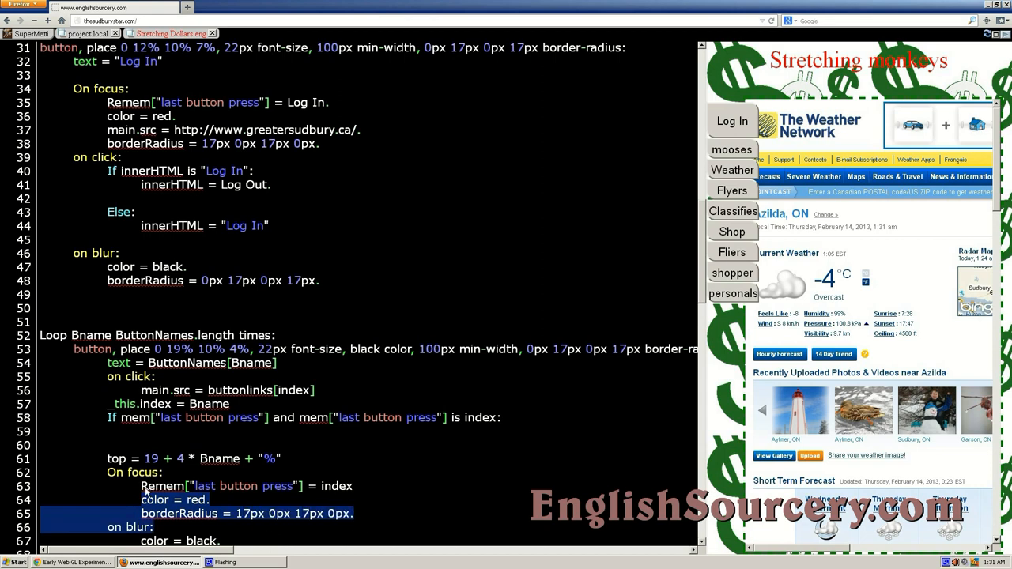
Step: Scroll down to the On focus block's color red and borderRadius lines
scroll("down", 3)
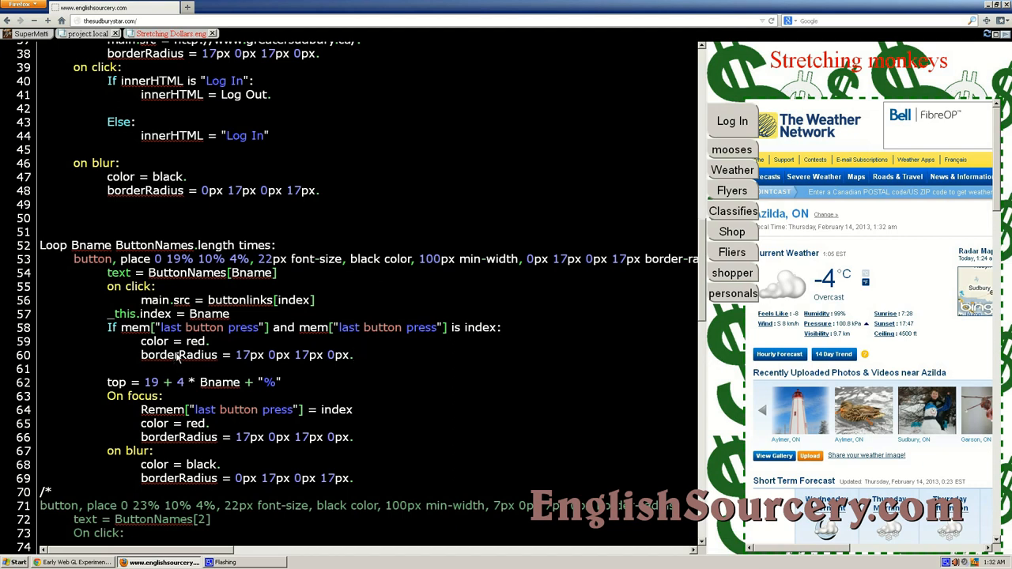
mouse_move(475, 336)
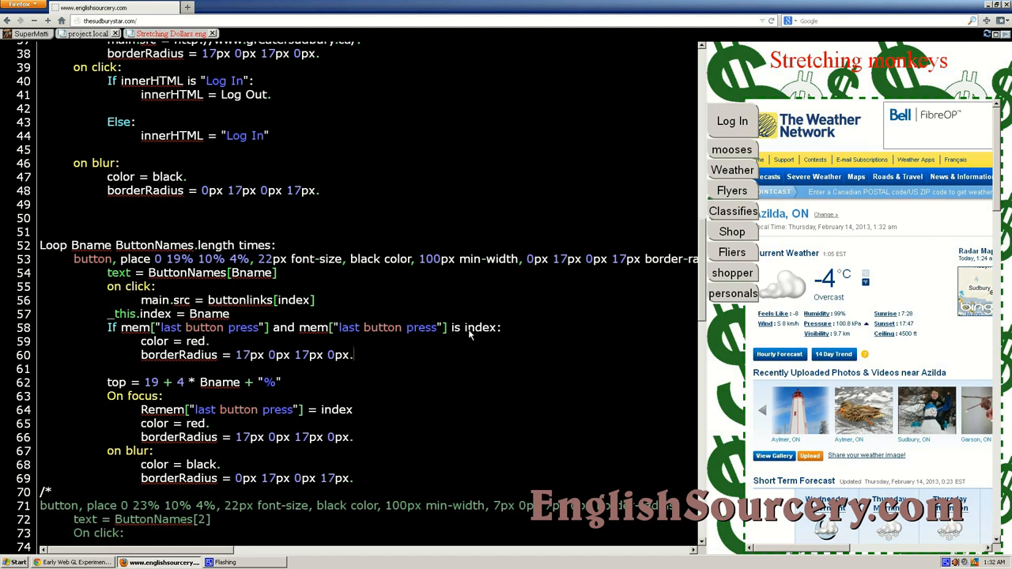
mouse_move(146, 283)
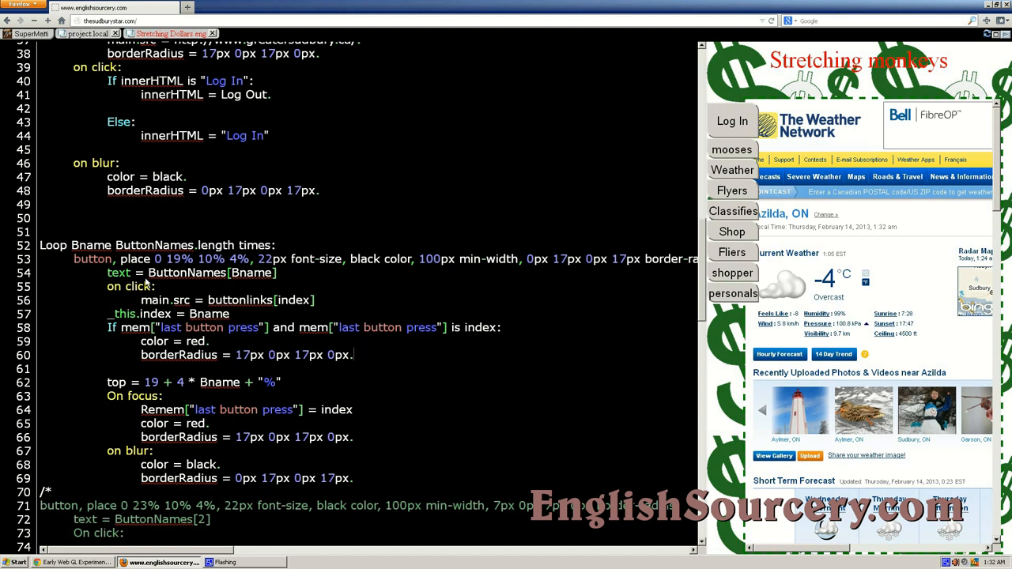
mouse_move(82, 251)
type("~~")
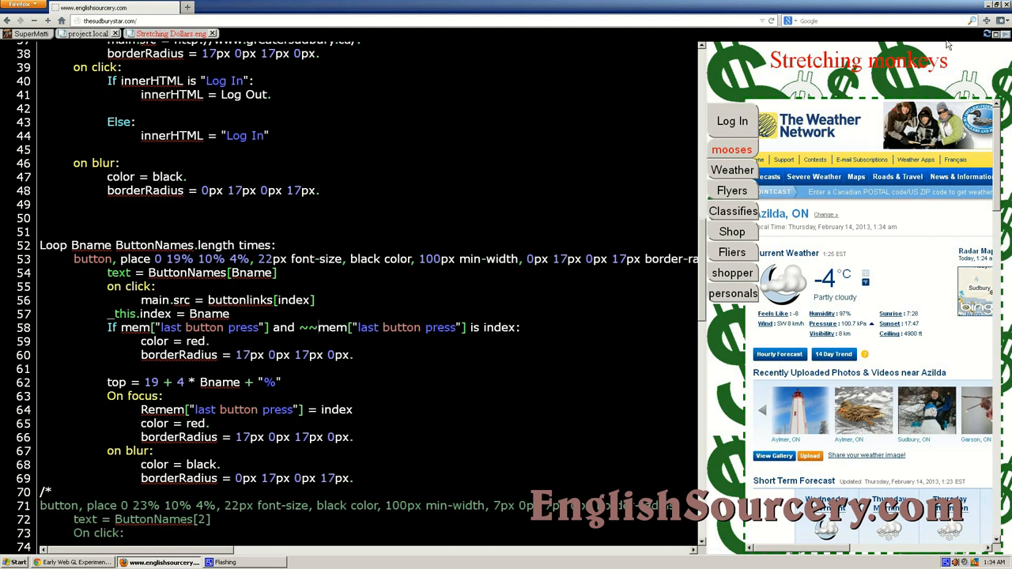
Step: Reload the preview to confirm mooses stays red, then test the Weather link
left_click(731, 170)
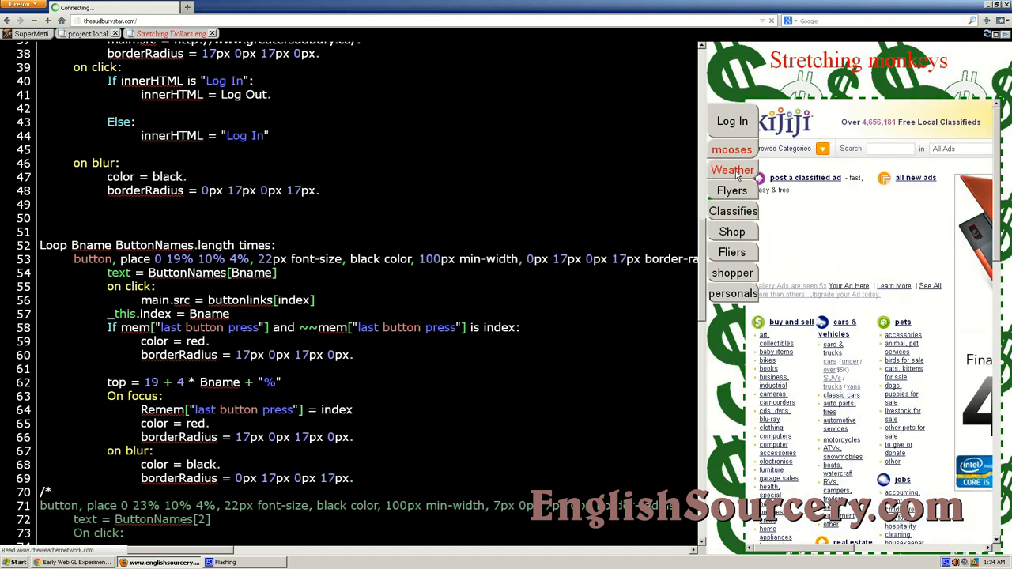
left_click(732, 170)
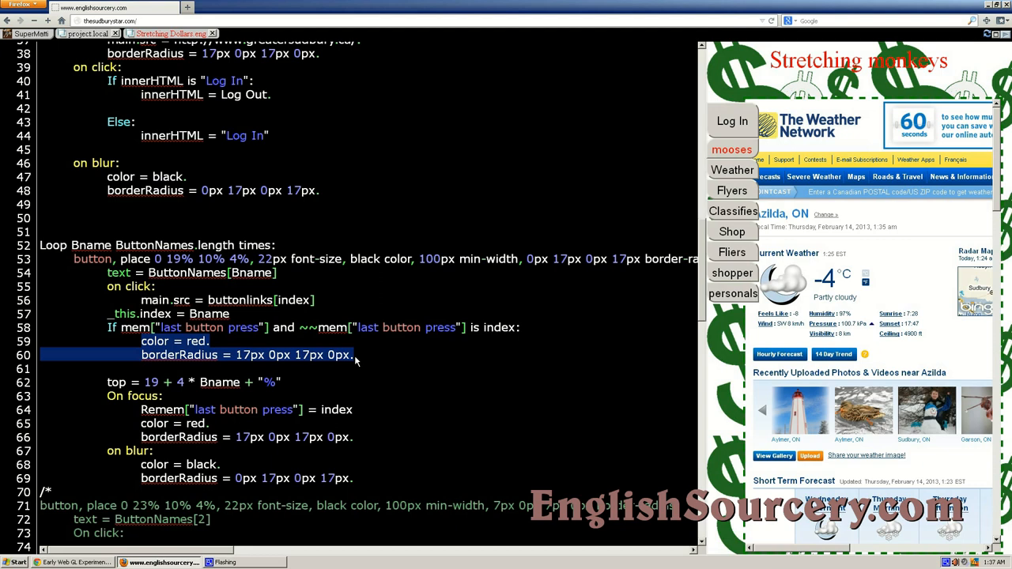
Step: Type focus() as the body of the If mem["last button press"] check on line 59
type("fu")
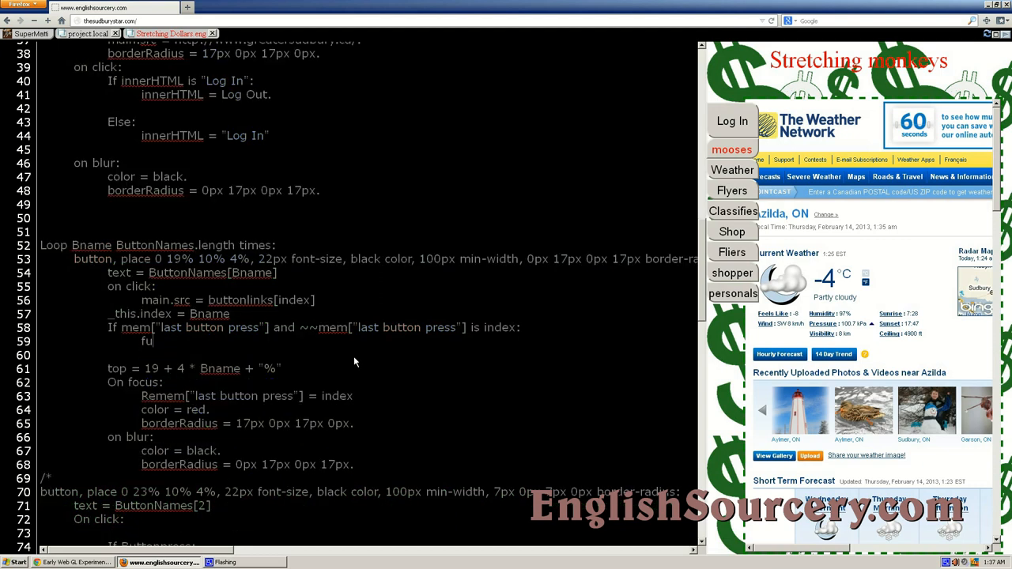
type("cus(")
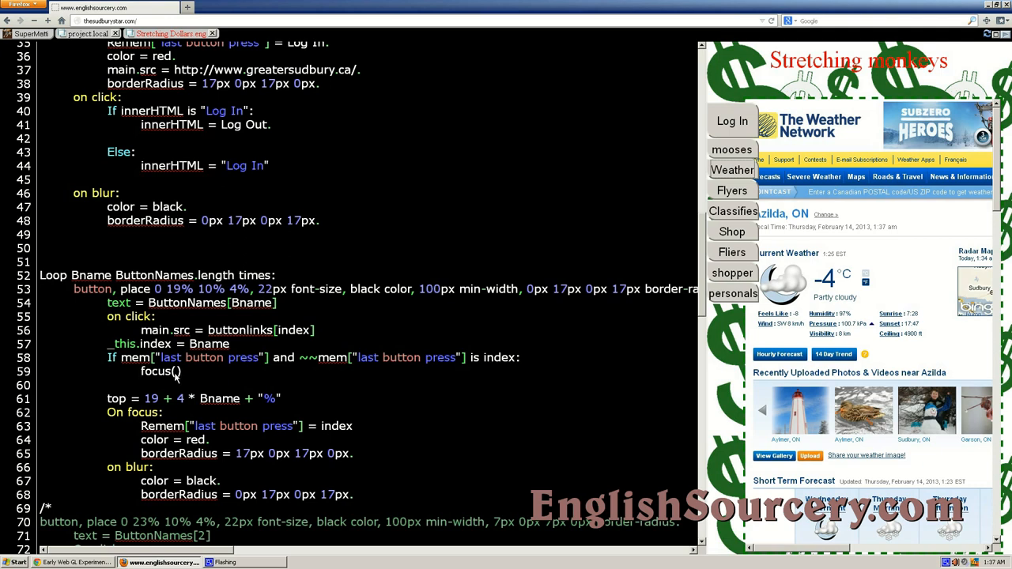
mouse_move(109, 427)
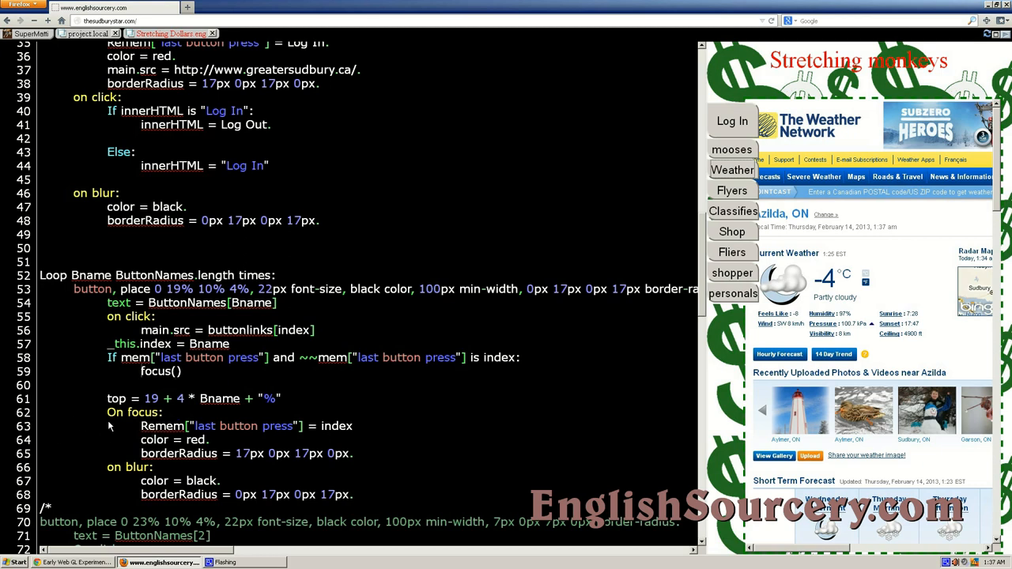
mouse_move(132, 423)
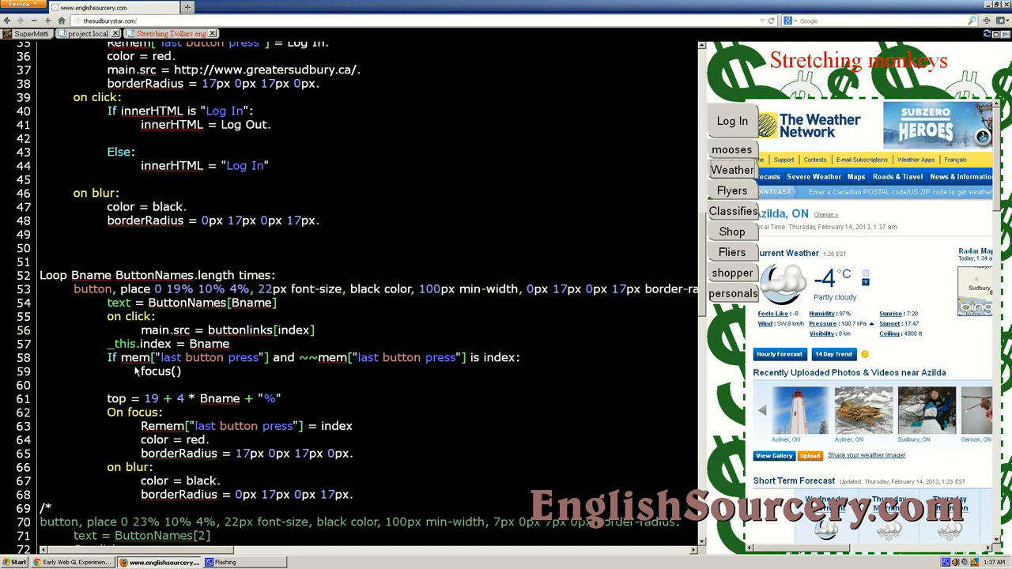
mouse_move(108, 361)
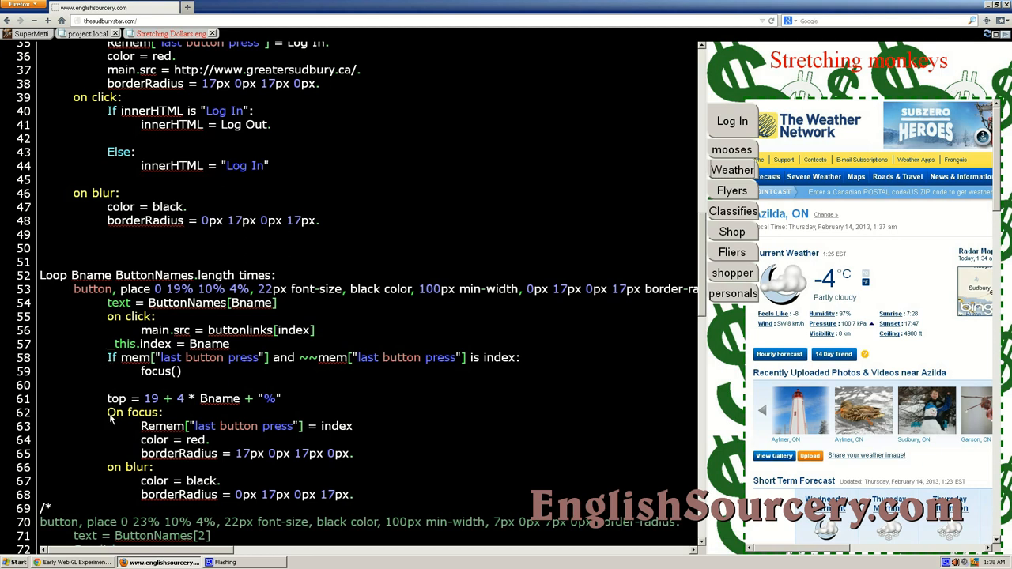
Step: Copy the On focus handler above the If mem line and remove the original block
left_click_drag(111, 412, 158, 453)
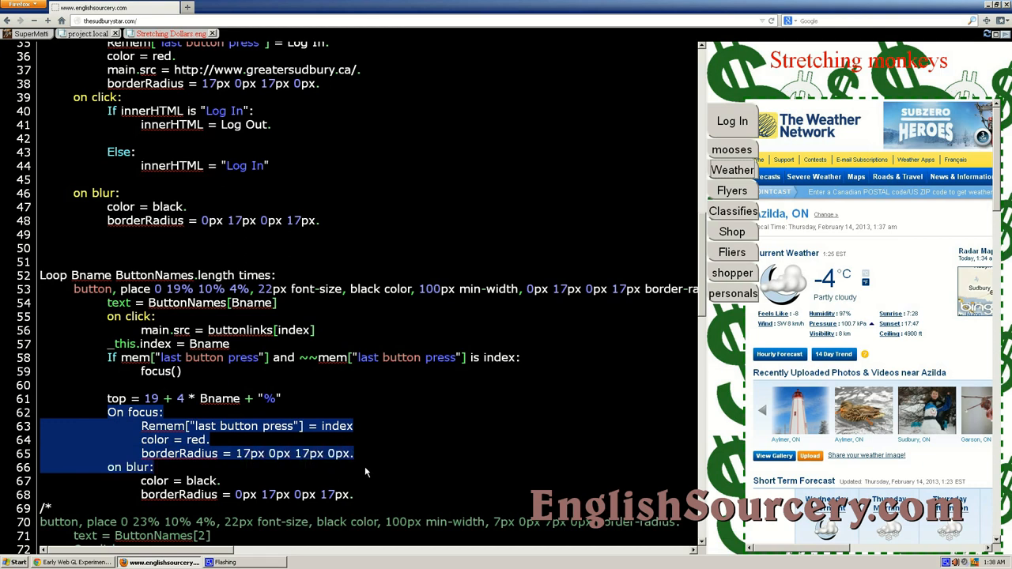
mouse_move(292, 448)
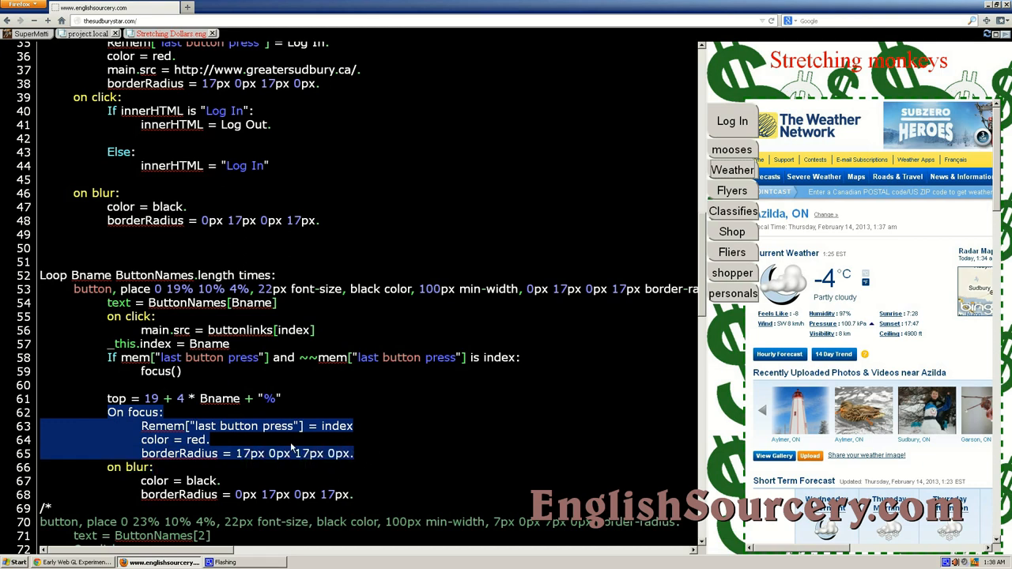
mouse_move(180, 471)
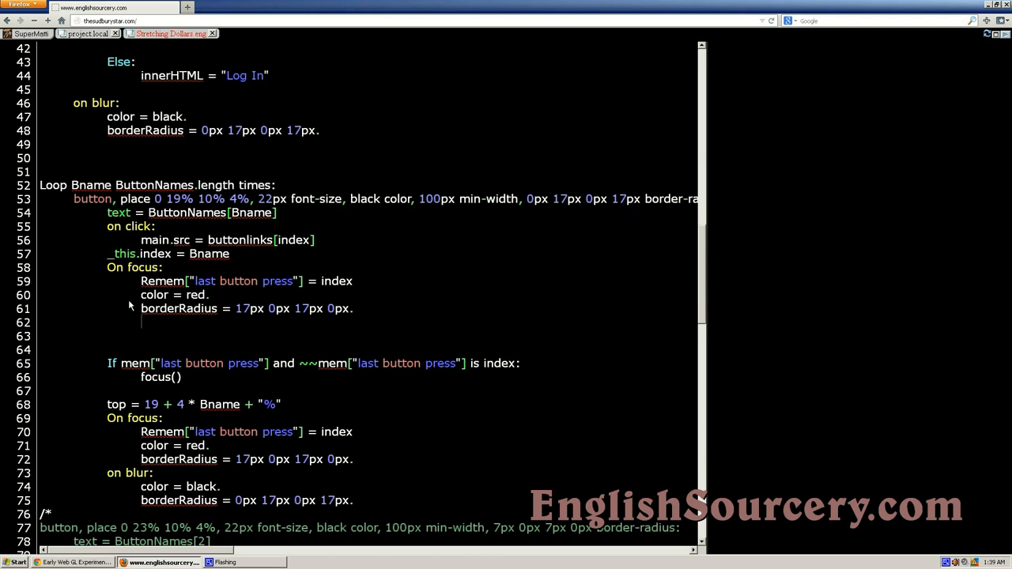
mouse_move(120, 323)
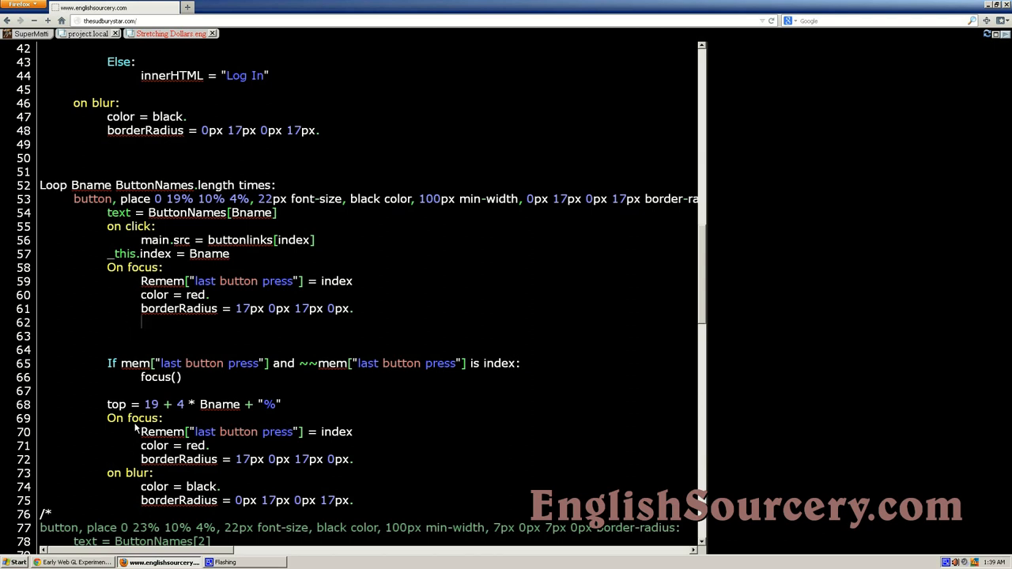
left_click_drag(140, 432, 357, 459)
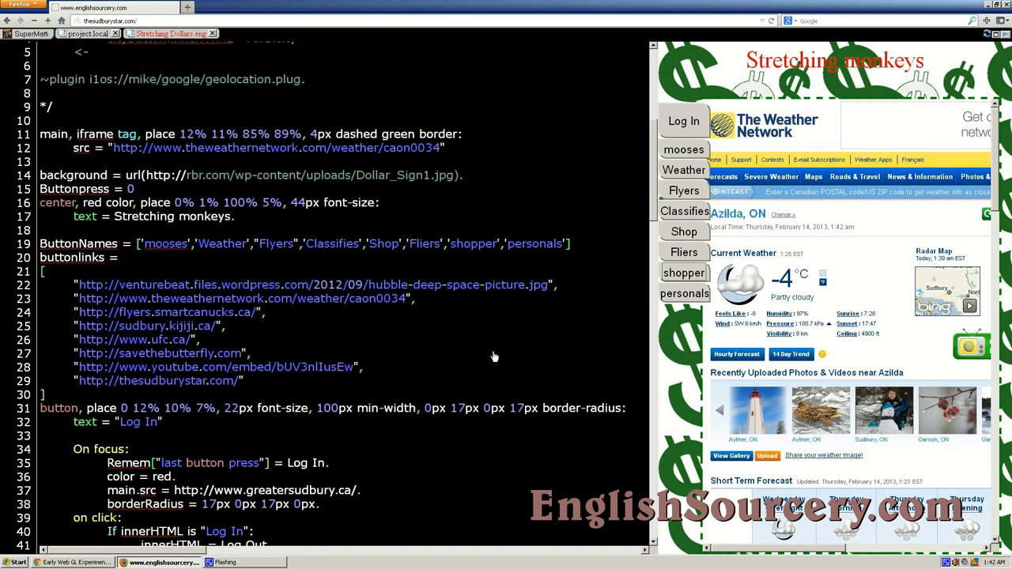
mouse_move(109, 159)
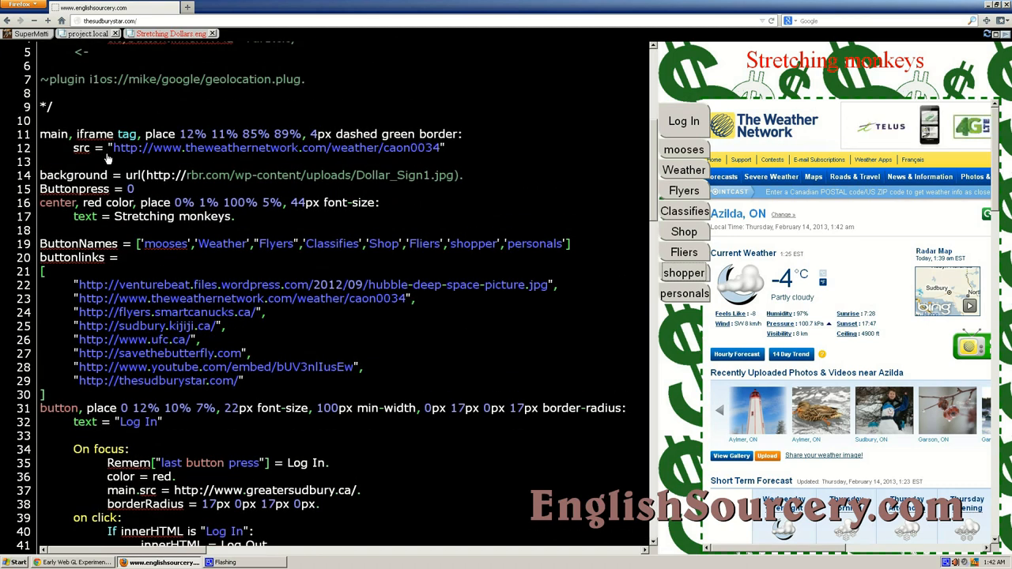
mouse_move(113, 156)
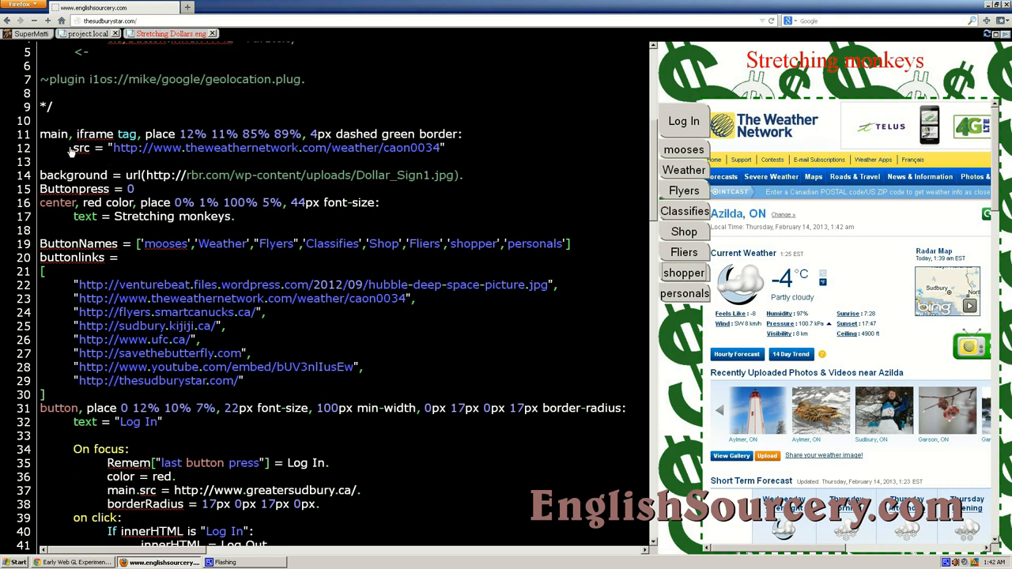
Step: Comment out line 12's src with //, reload, and test the personals and Log In buttons
type("//")
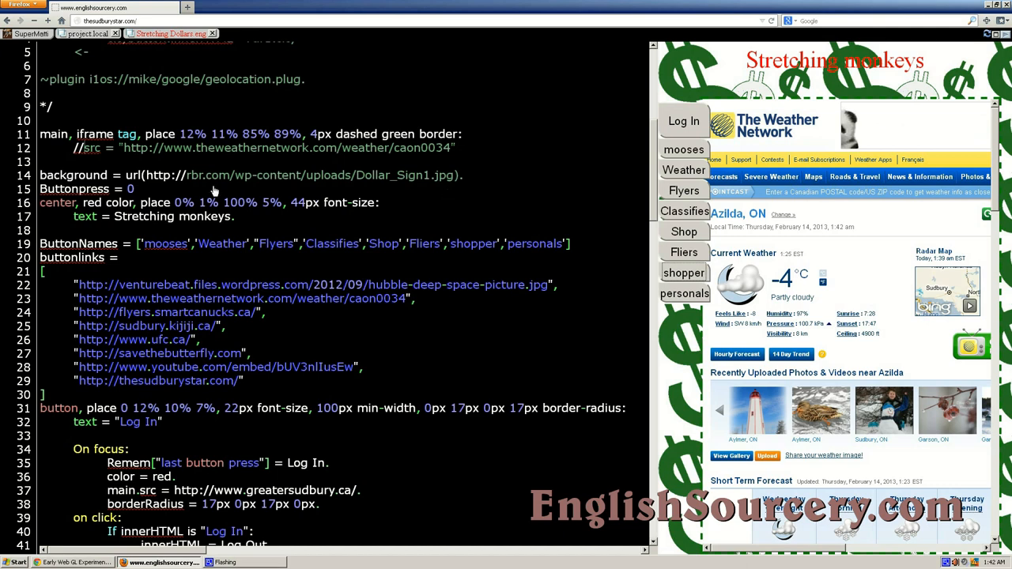
left_click(684, 273)
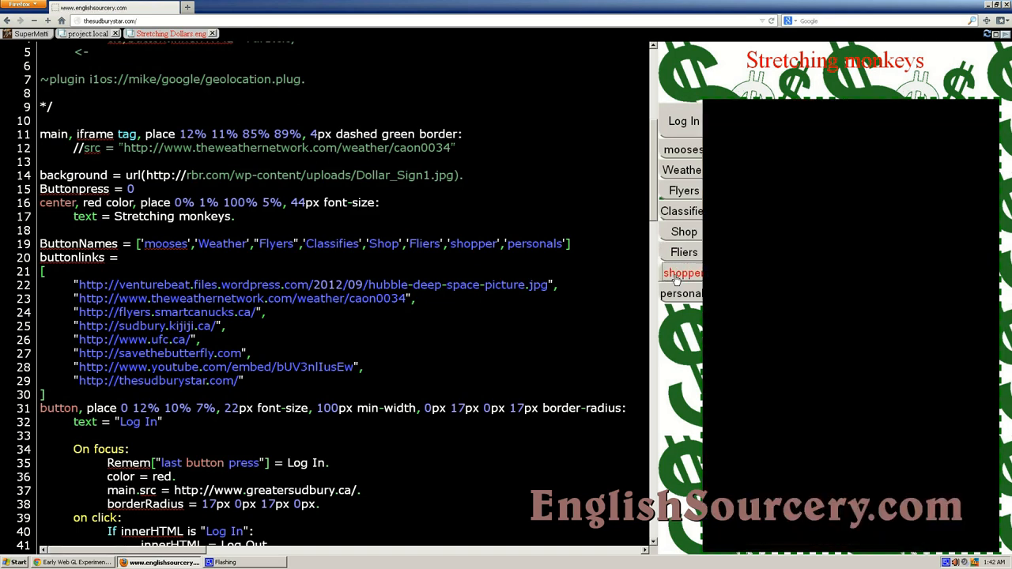
left_click(682, 273)
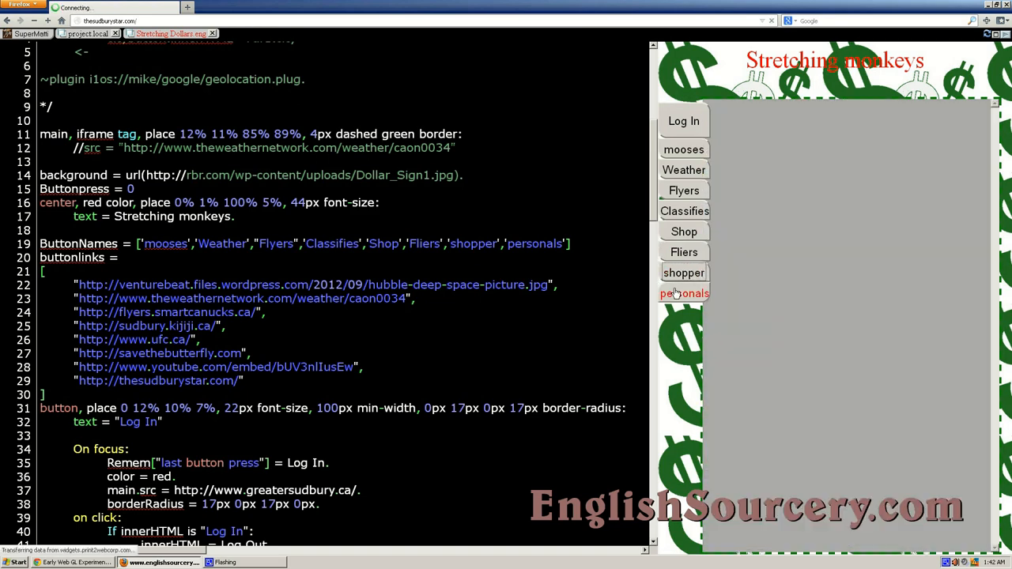
left_click(684, 121)
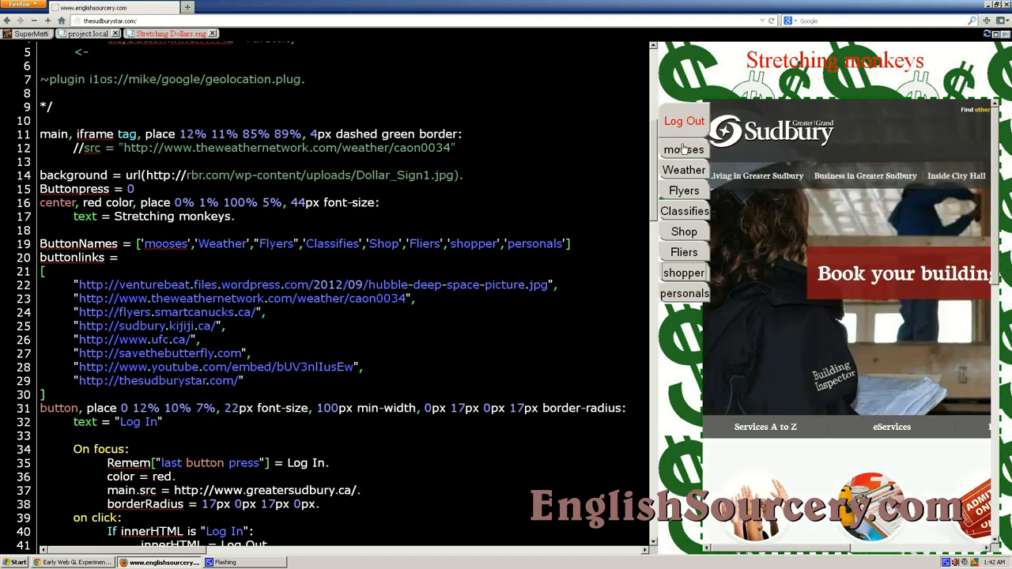
Step: Confirm the Weather and Classifies buttons get highlighted, then scroll back to the loop code
left_click(684, 170)
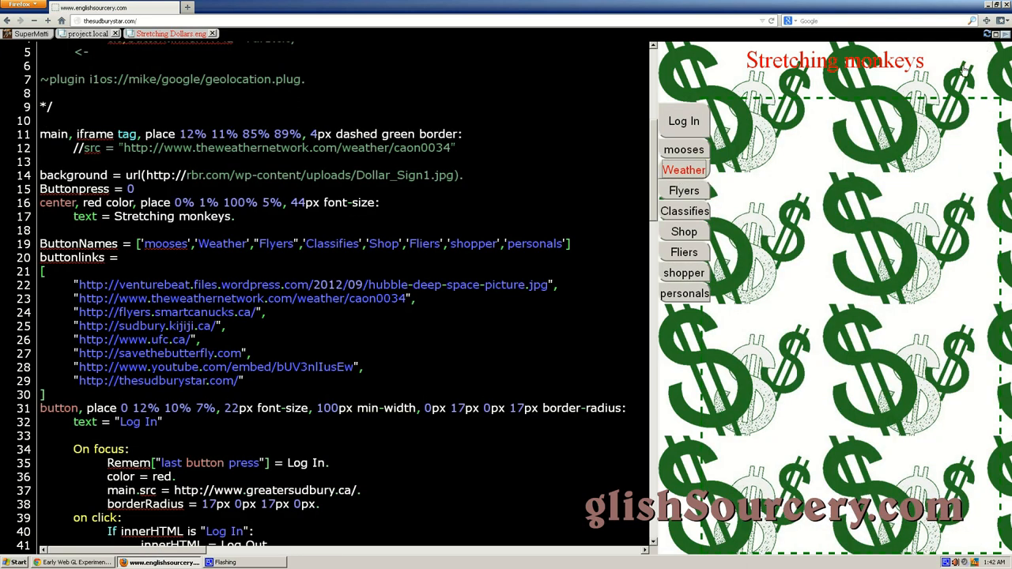
left_click(685, 211)
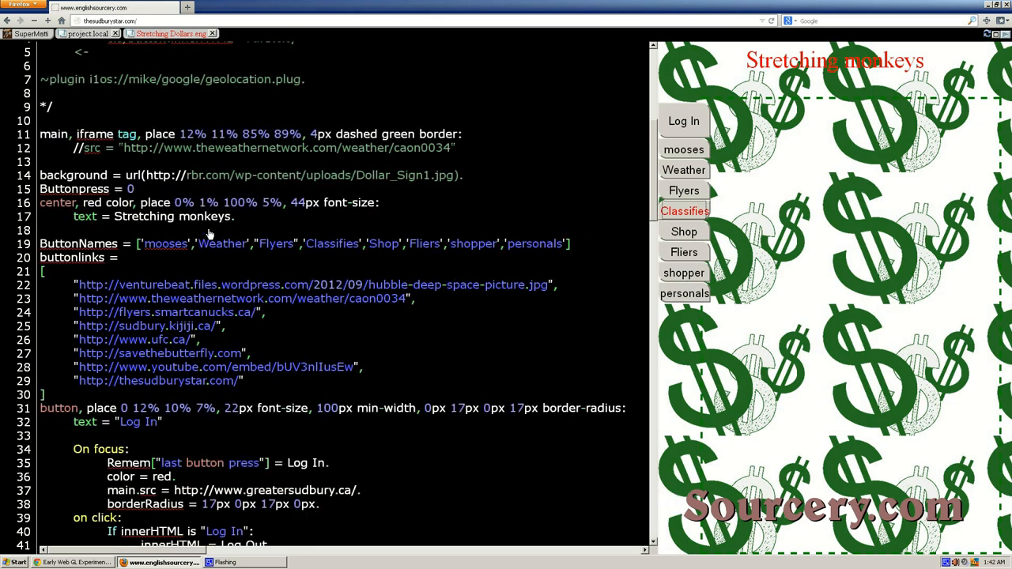
scroll("down", 3)
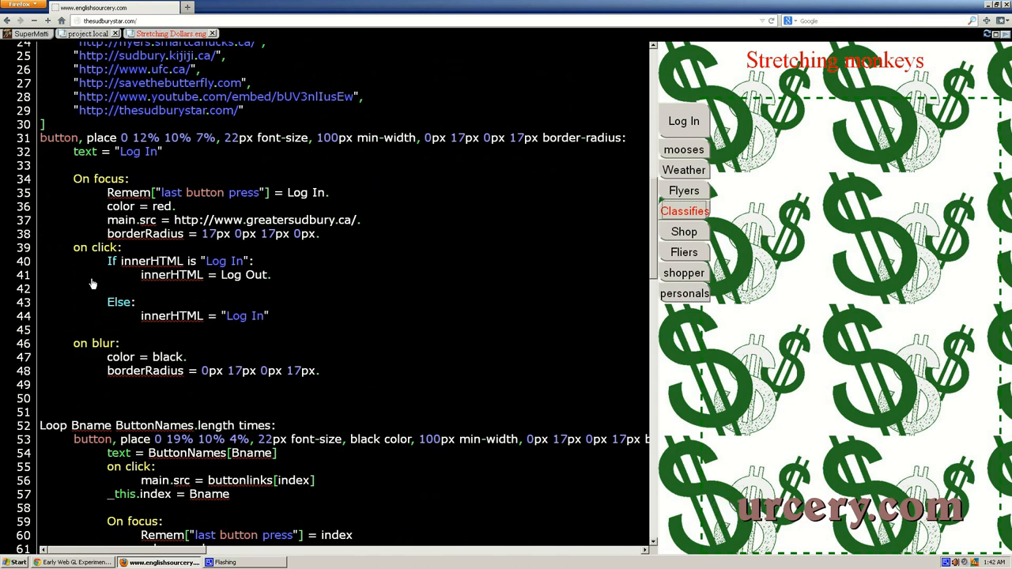
scroll("down", 3)
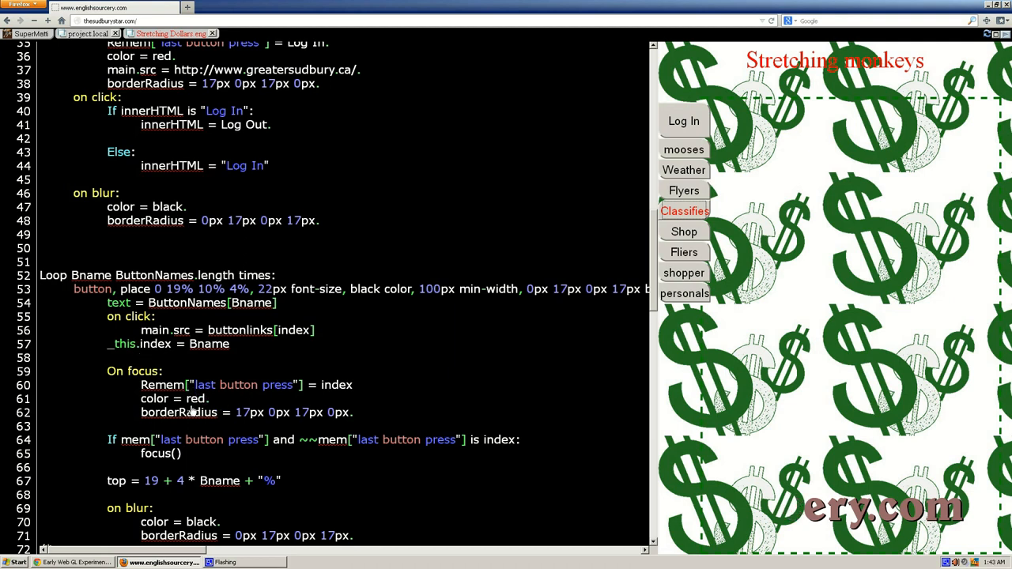
Step: Delete the empty 'on click:' line so the loop's focus handler loads buttonlinks[index]
double_click(208, 329)
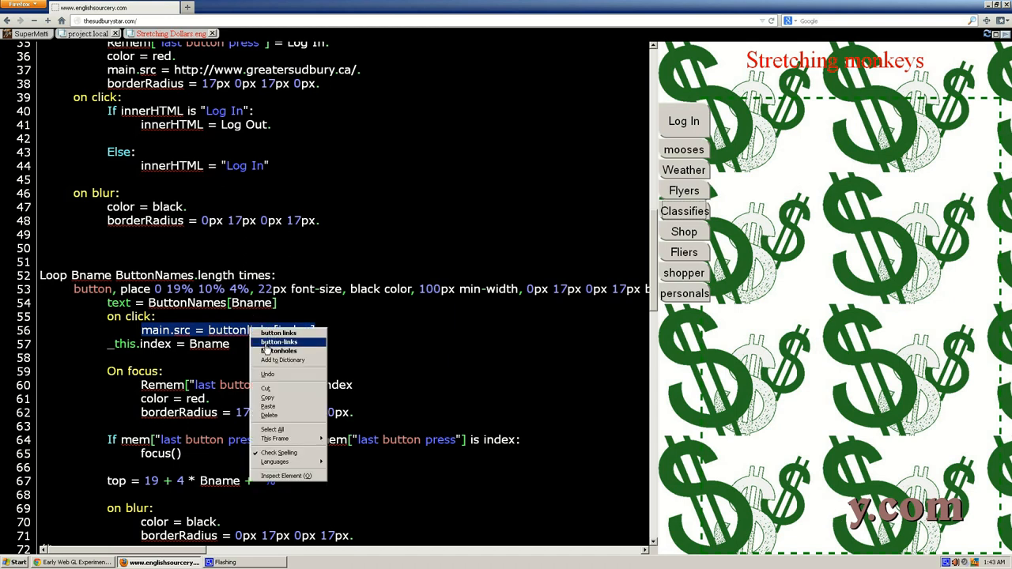
left_click(279, 342)
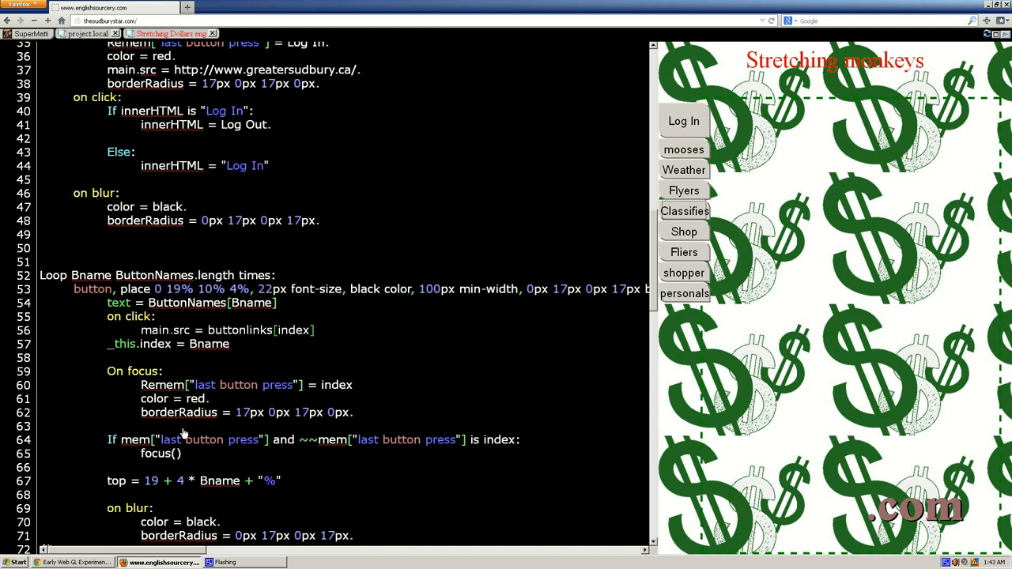
mouse_move(362, 411)
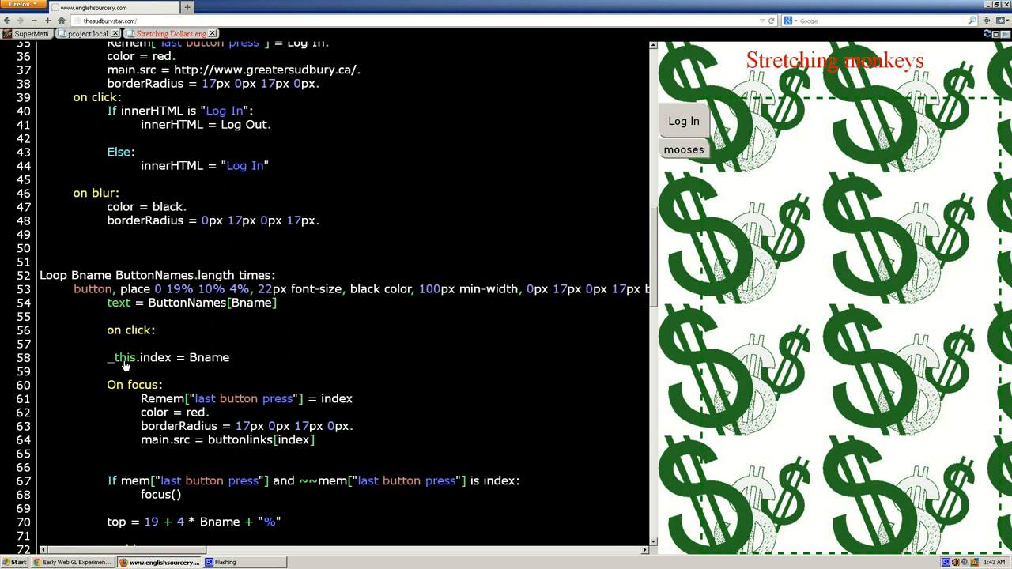
mouse_move(114, 353)
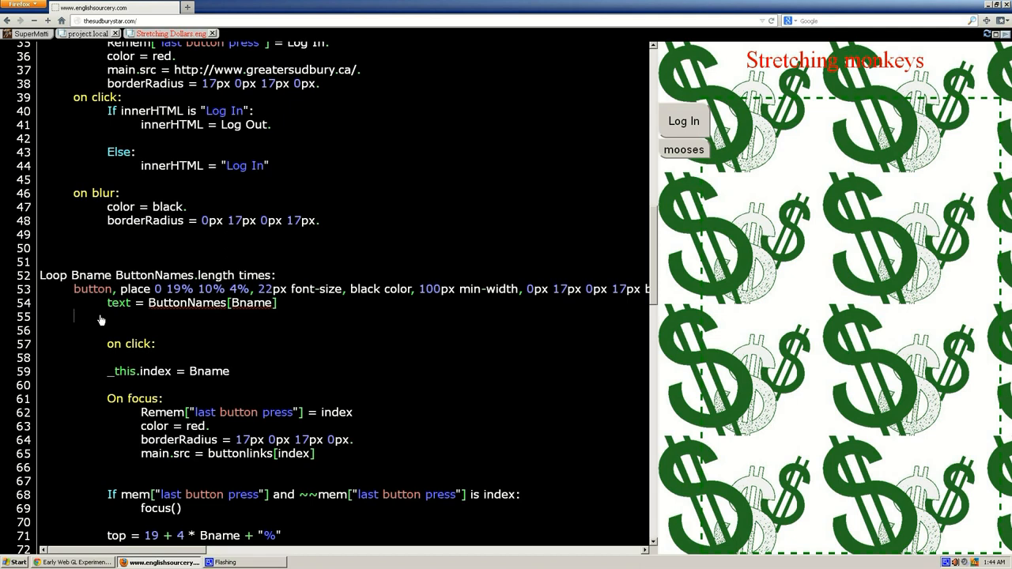
double_click(131, 343)
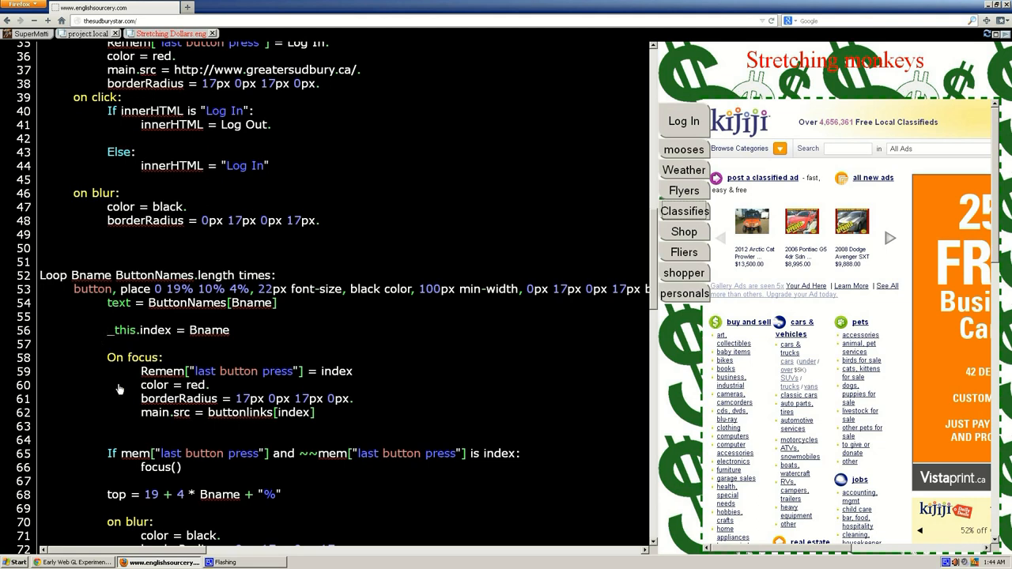
left_click(683, 121)
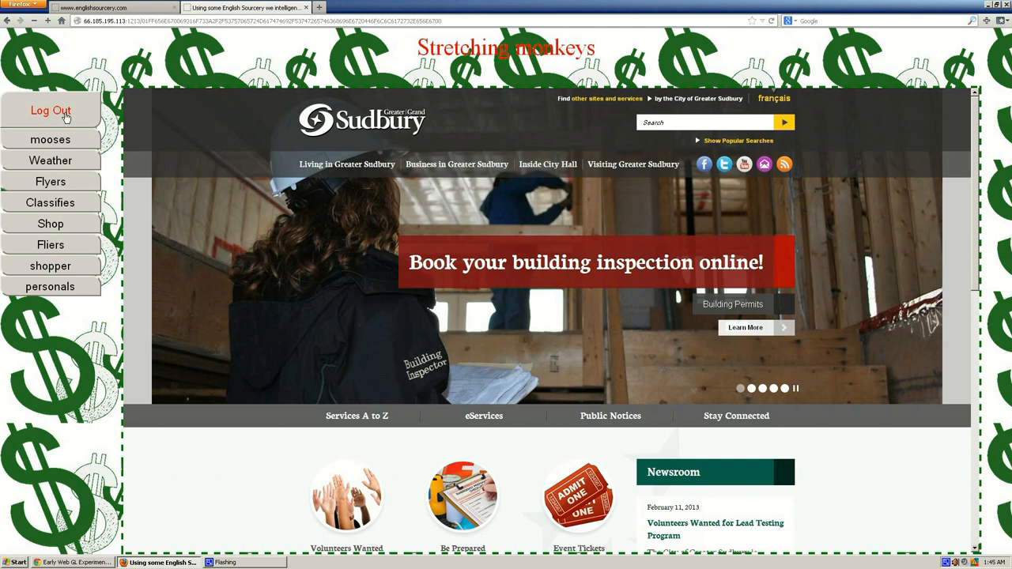
Step: On the full-size page, load the Weather, Flyers, next button's and shopper video sites
left_click(49, 161)
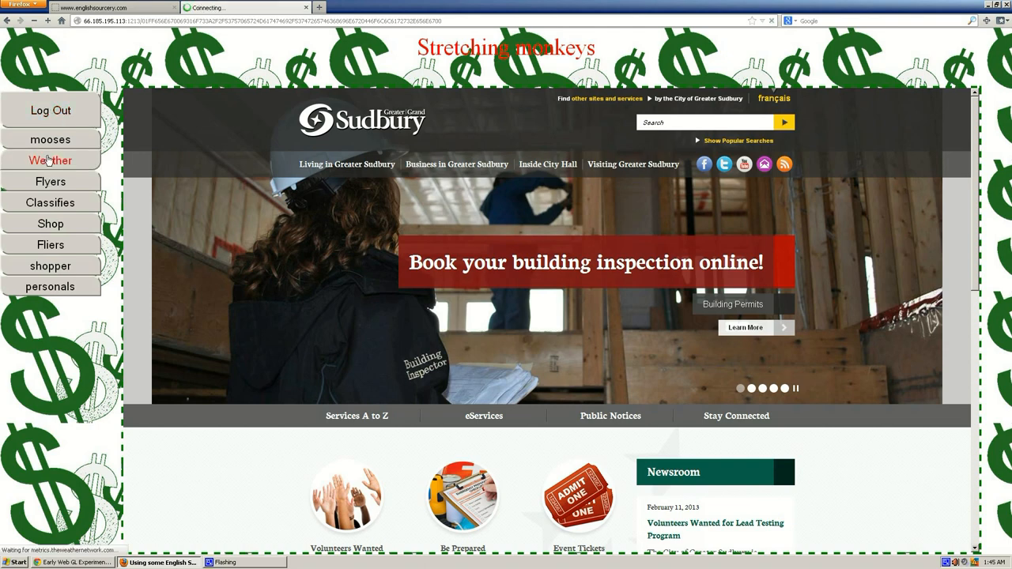
left_click(50, 160)
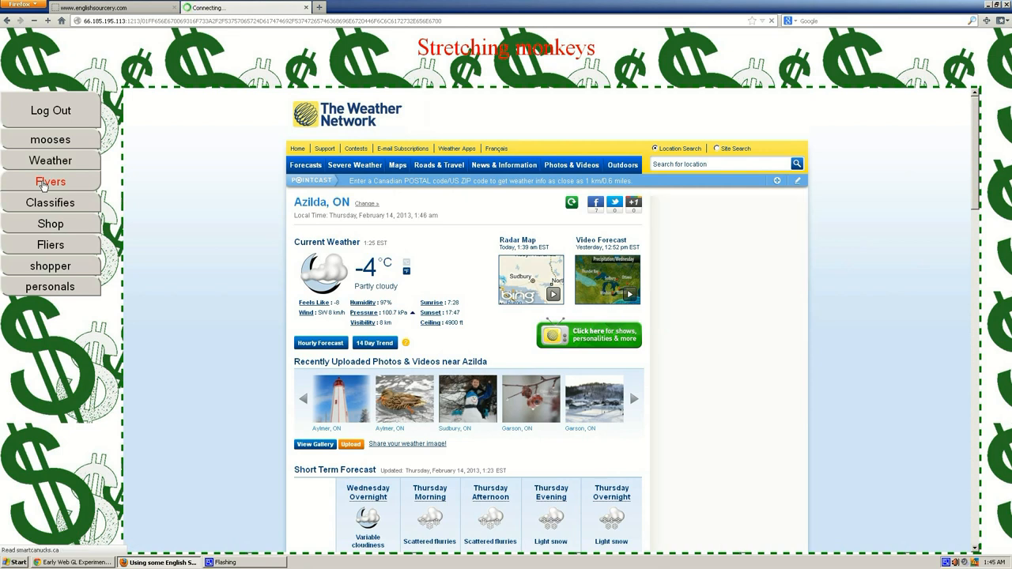
left_click(51, 182)
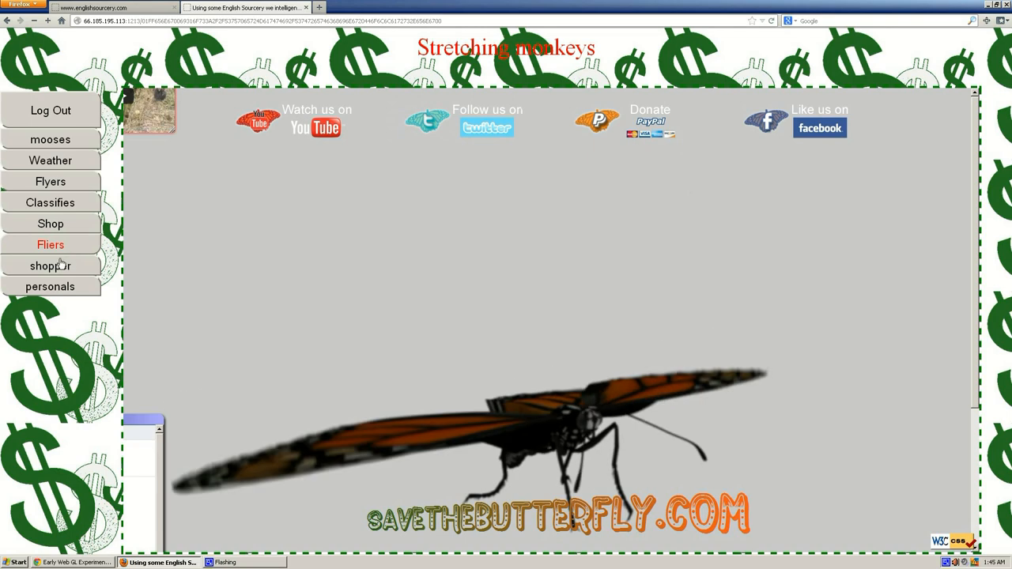
left_click(50, 266)
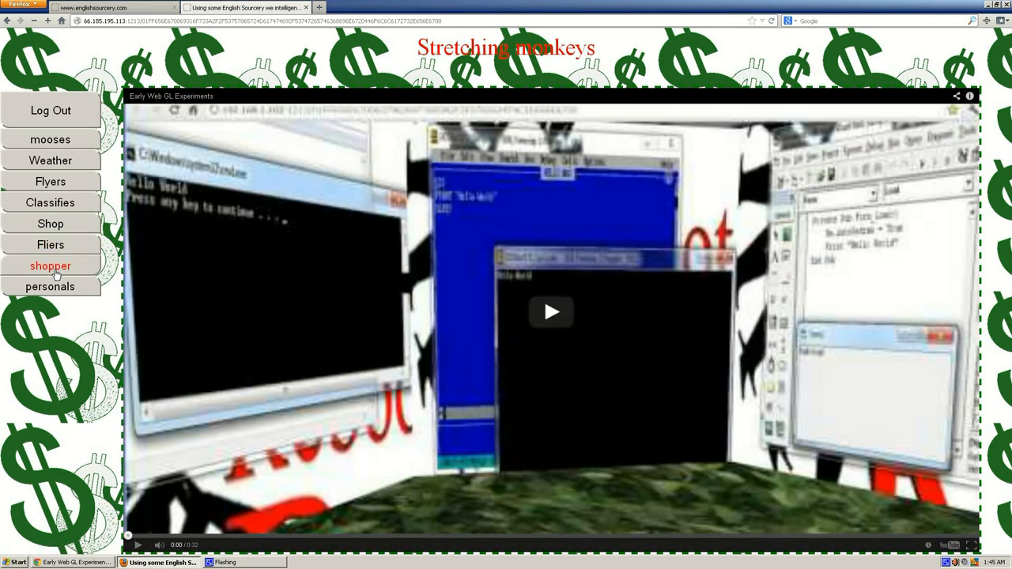
left_click(551, 312)
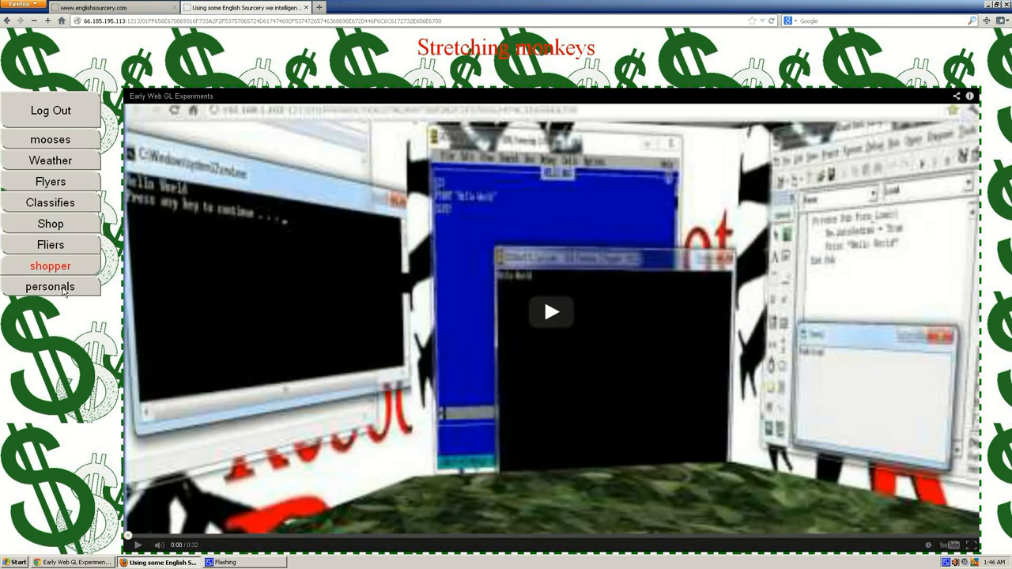
Step: Load the personals and mooses sites, reloading each time to confirm the pressed button refocuses
left_click(50, 286)
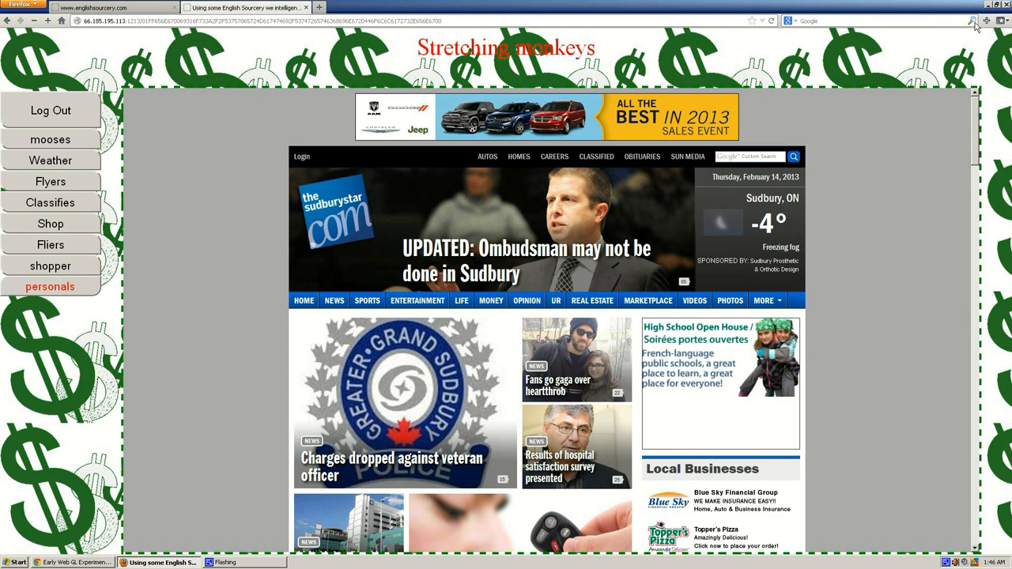
left_click(49, 110)
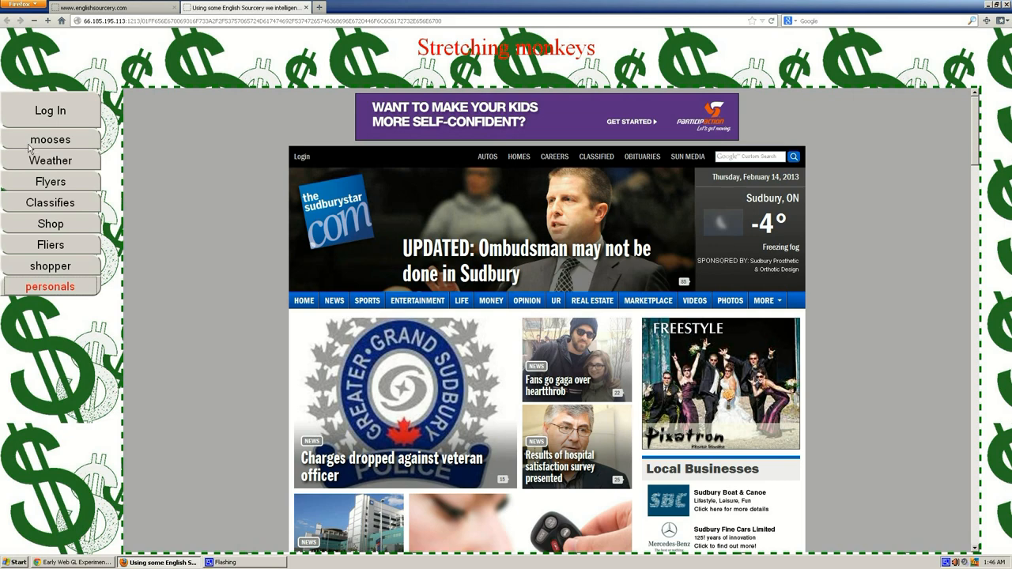
left_click(50, 139)
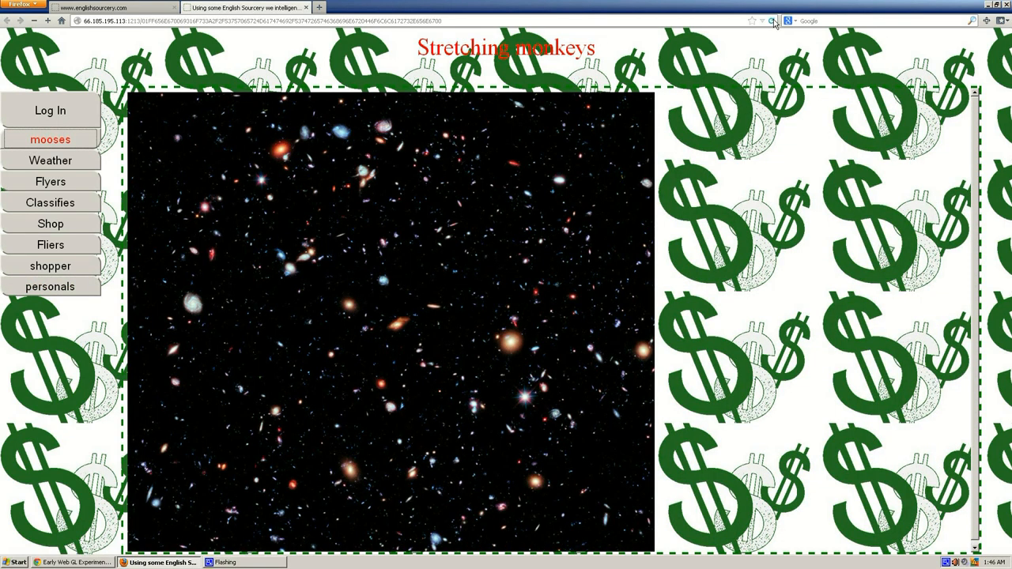
left_click(50, 224)
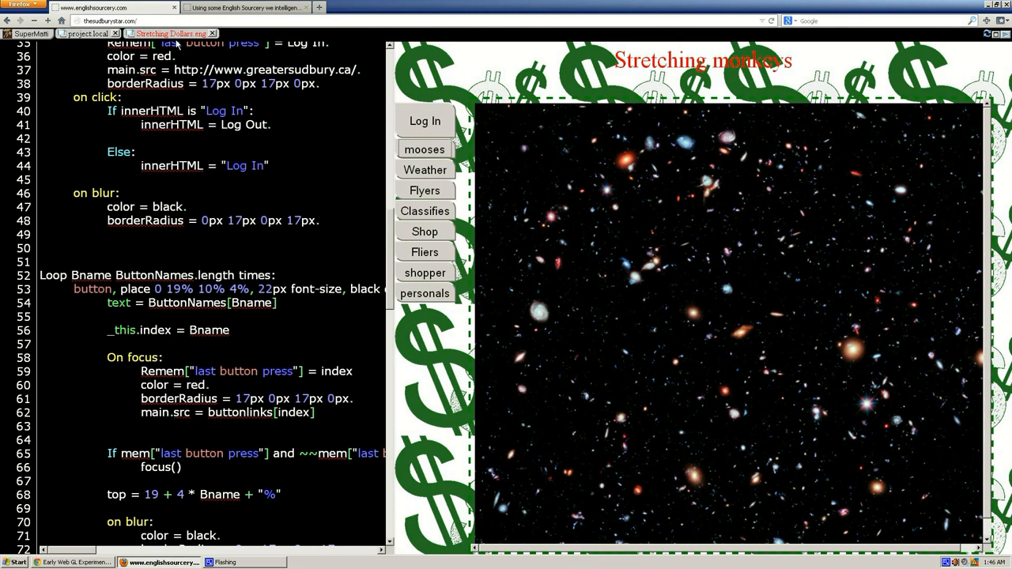
mouse_move(267, 32)
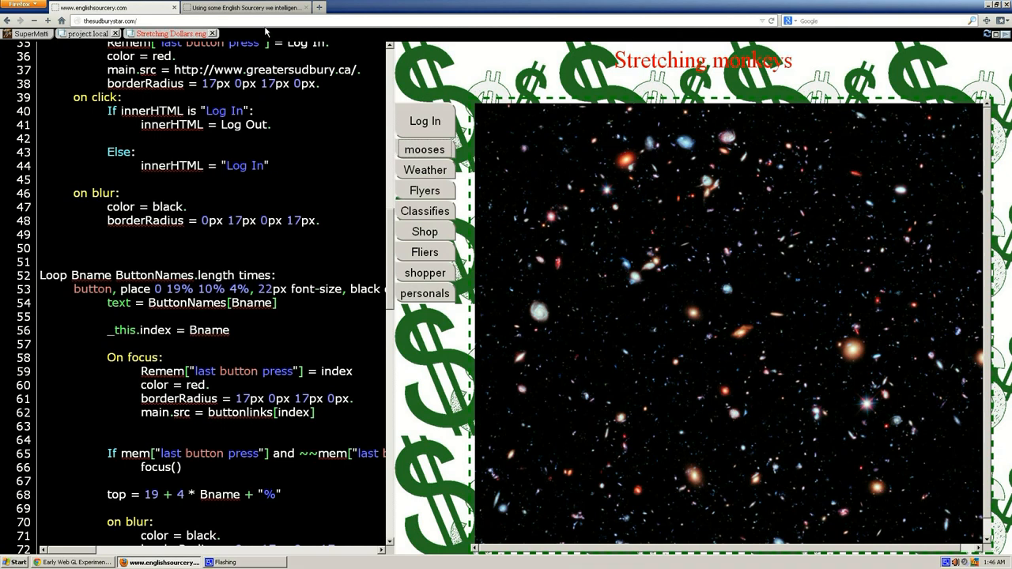
mouse_move(742, 318)
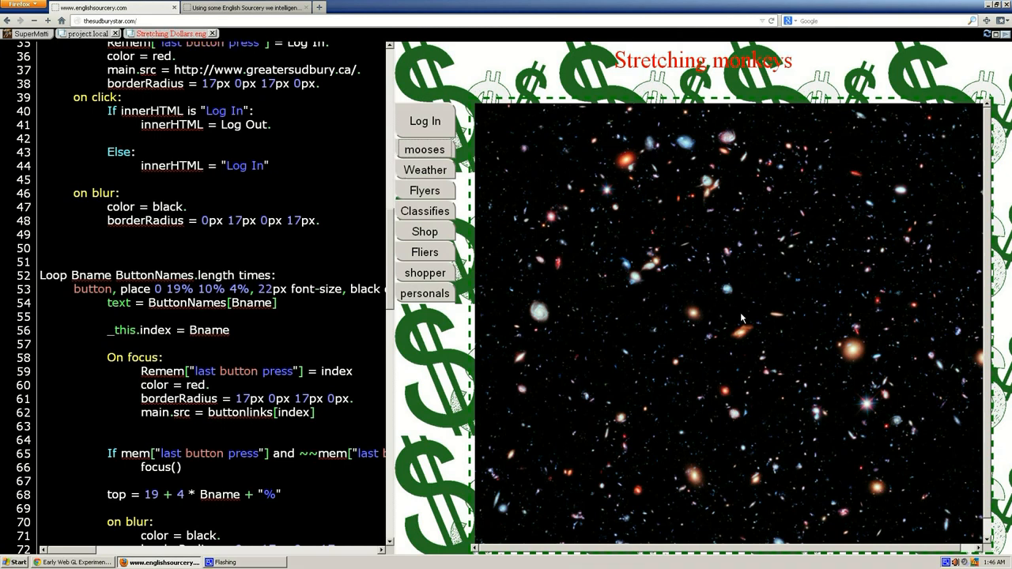
Step: Scroll to the /* block of old button definitions after the loop and delete it
scroll("down", 3)
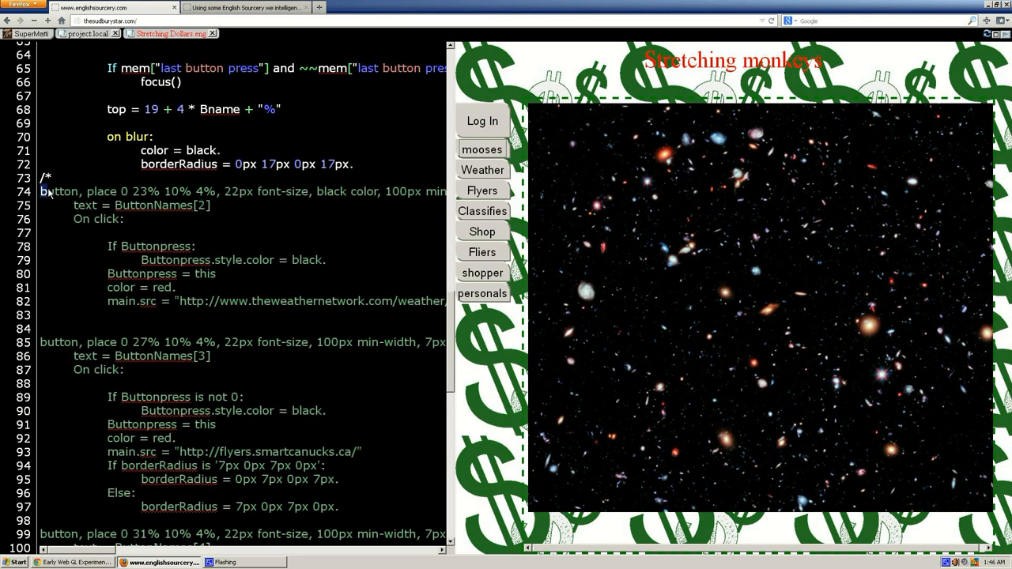
scroll("down", 3)
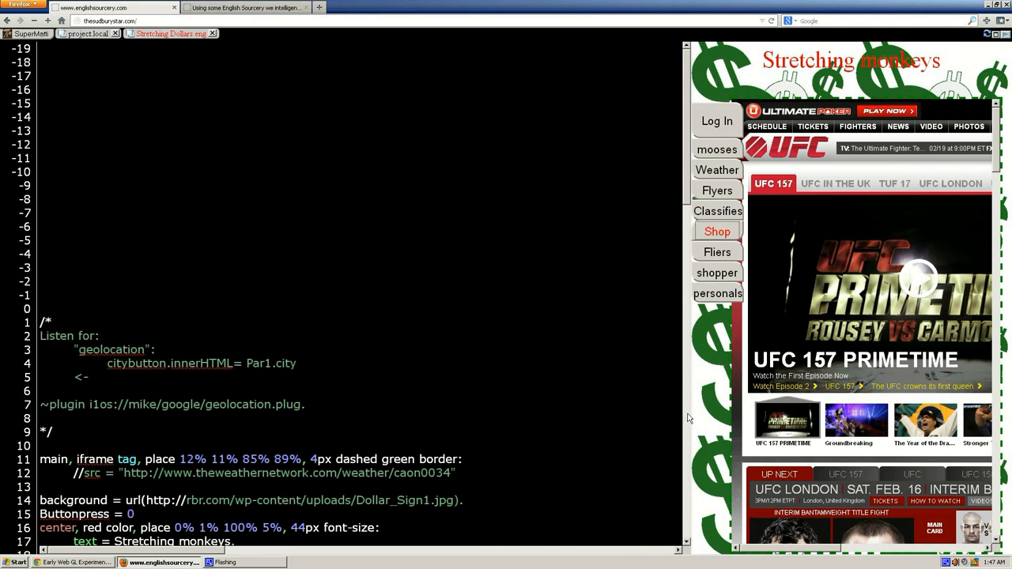
Step: Delete the lines 1–9 geolocation comment, restore the iframe's src line, and review the code
scroll("down", 3)
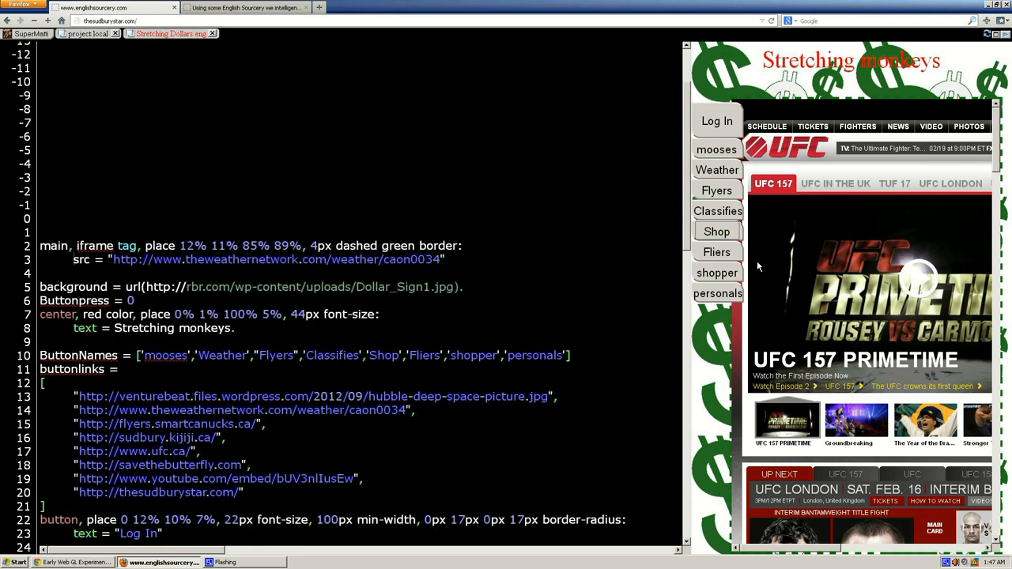
left_click(716, 231)
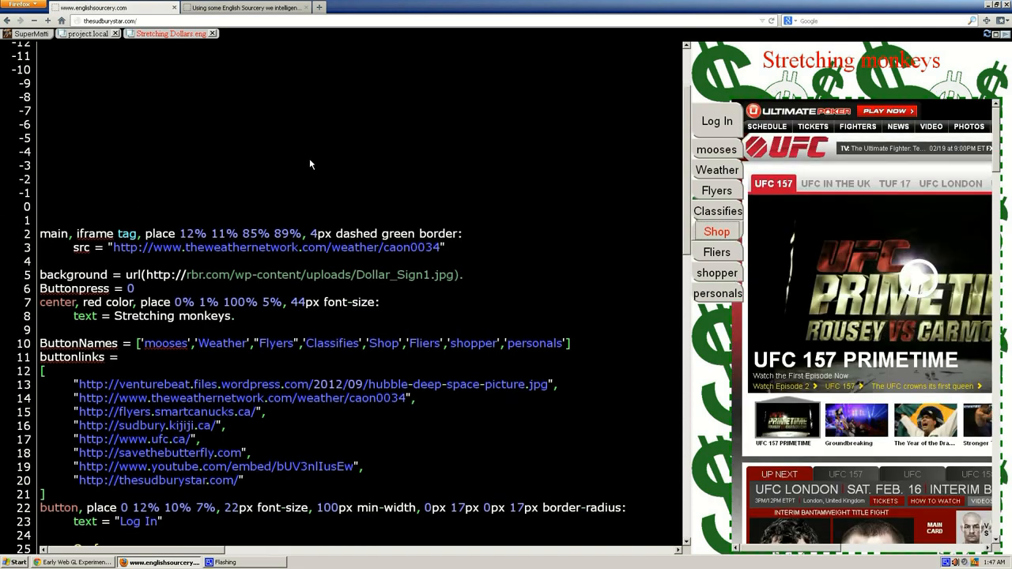
scroll("down", 3)
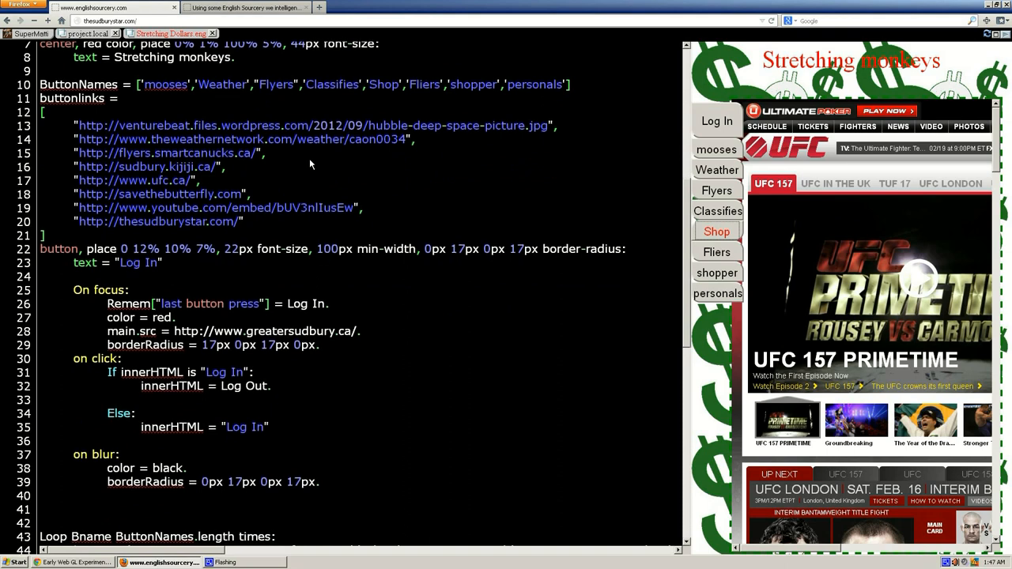
scroll("down", 3)
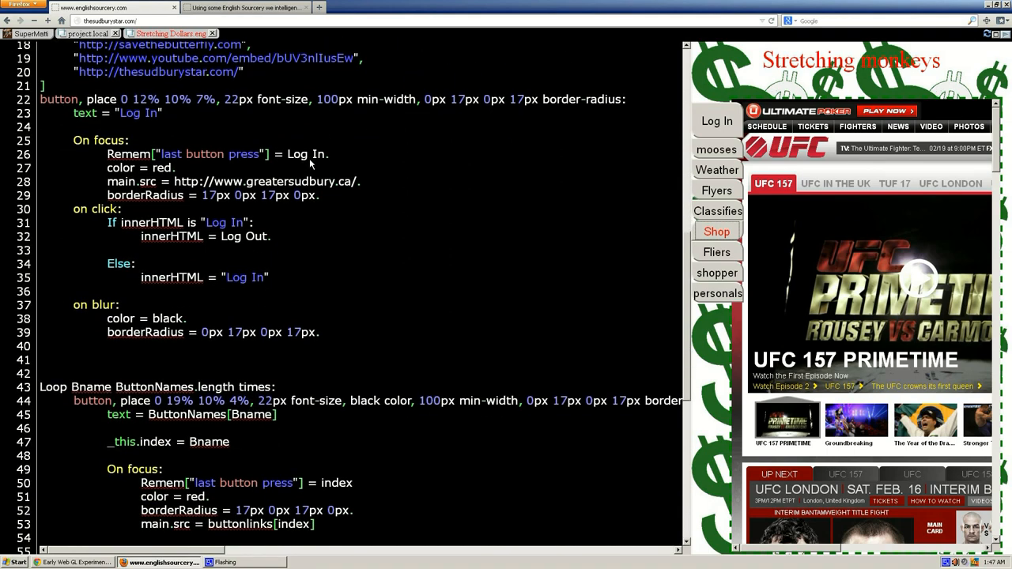
scroll("down", 3)
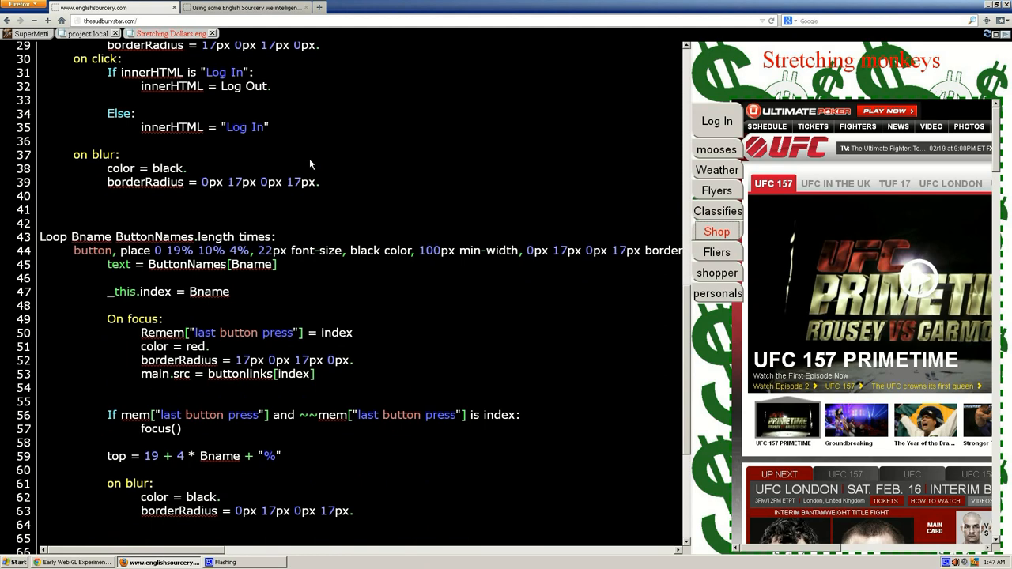
scroll("down", 3)
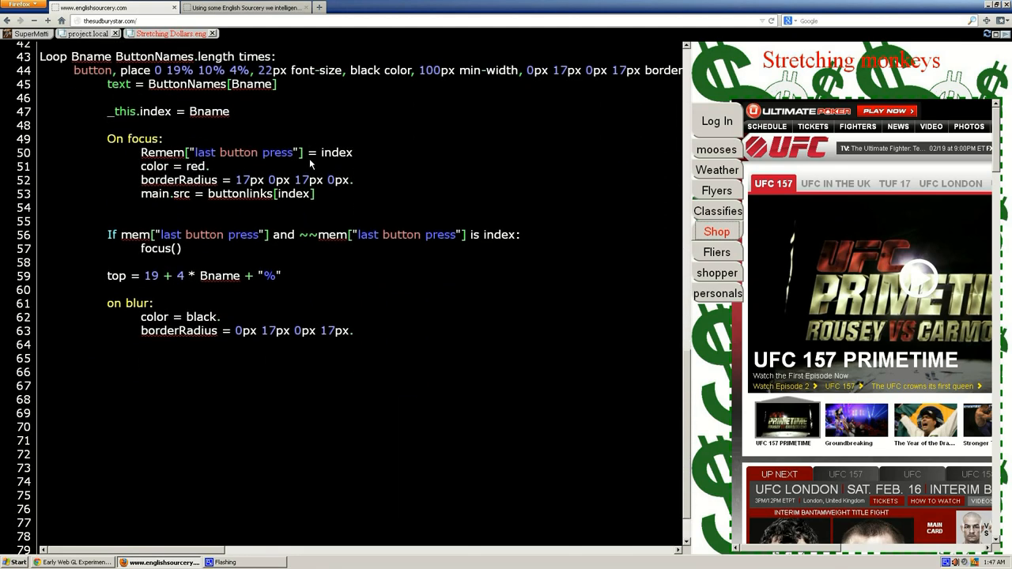